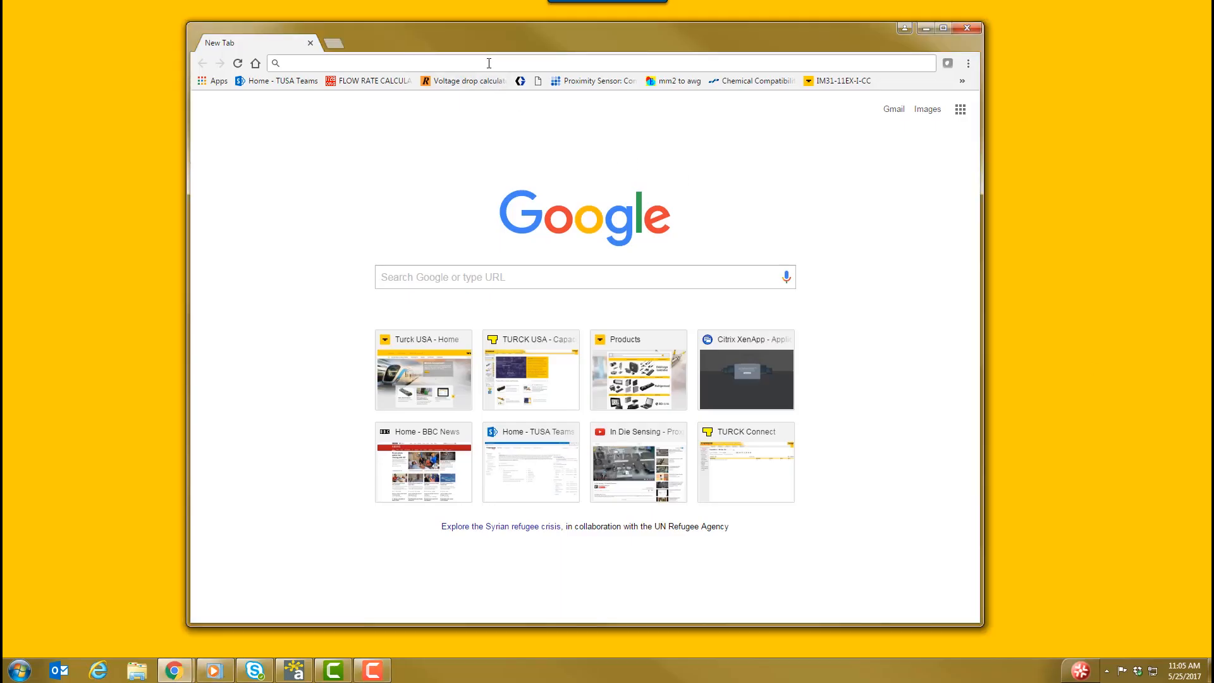
{"action": "type", "text": "www.turck.com/tsm"}
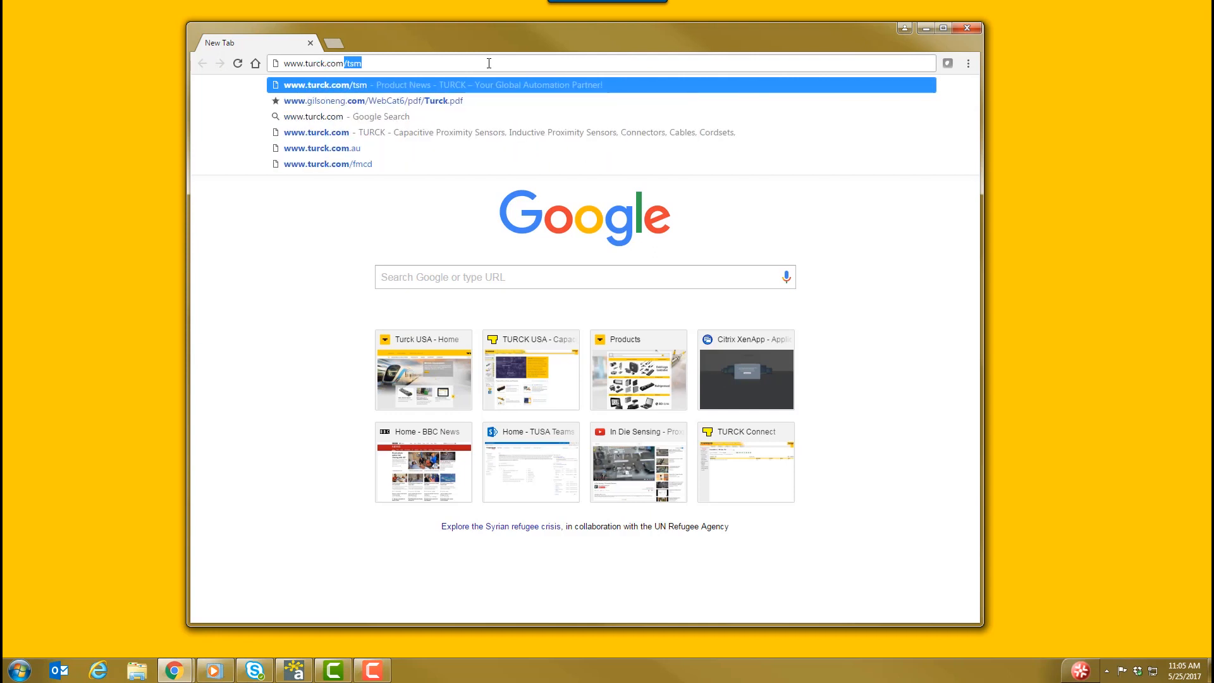
{"action": "type", "text": "tsm"}
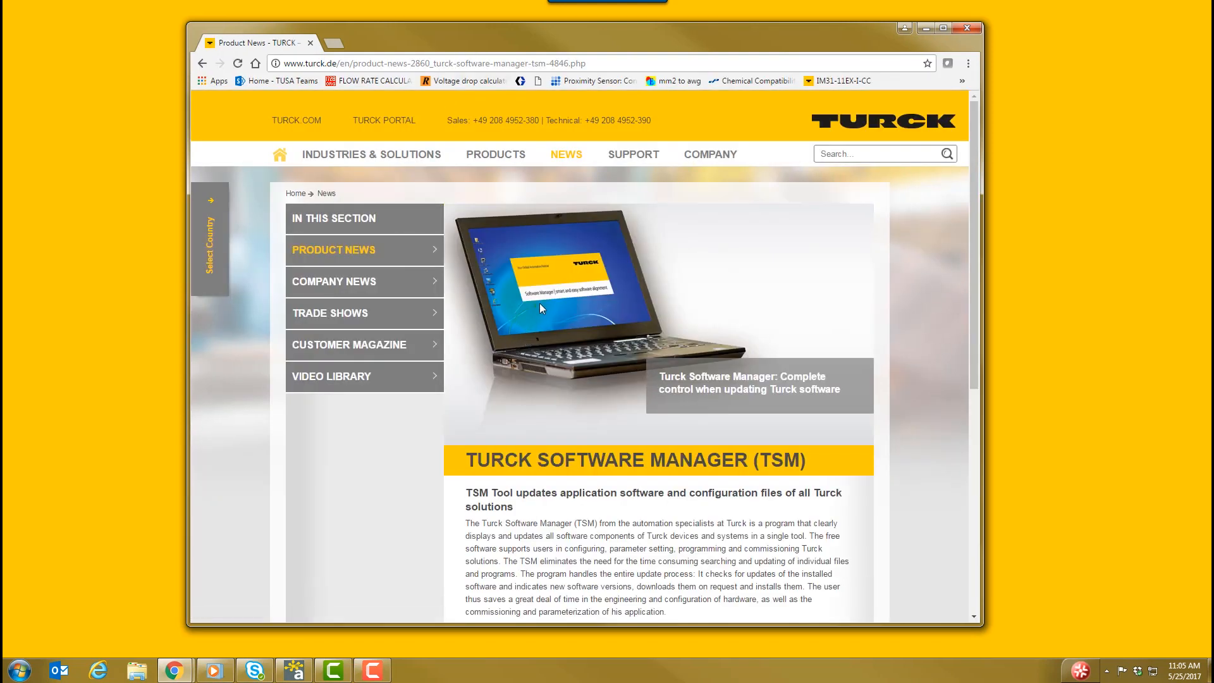
Step: Download the Turck Software Manager zip from Further Information and open it
{"action": "scroll", "scroll_direction": "down", "scroll_amount": 3}
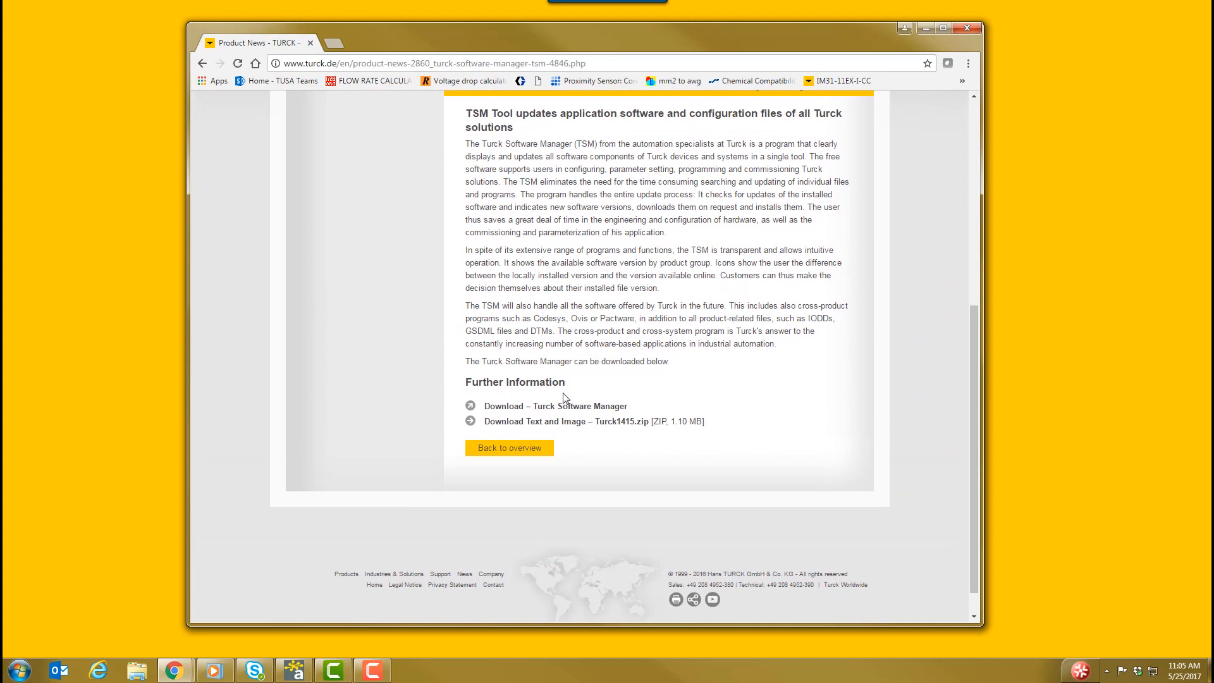
{"action": "mouse_move", "coordinate": [556, 406]}
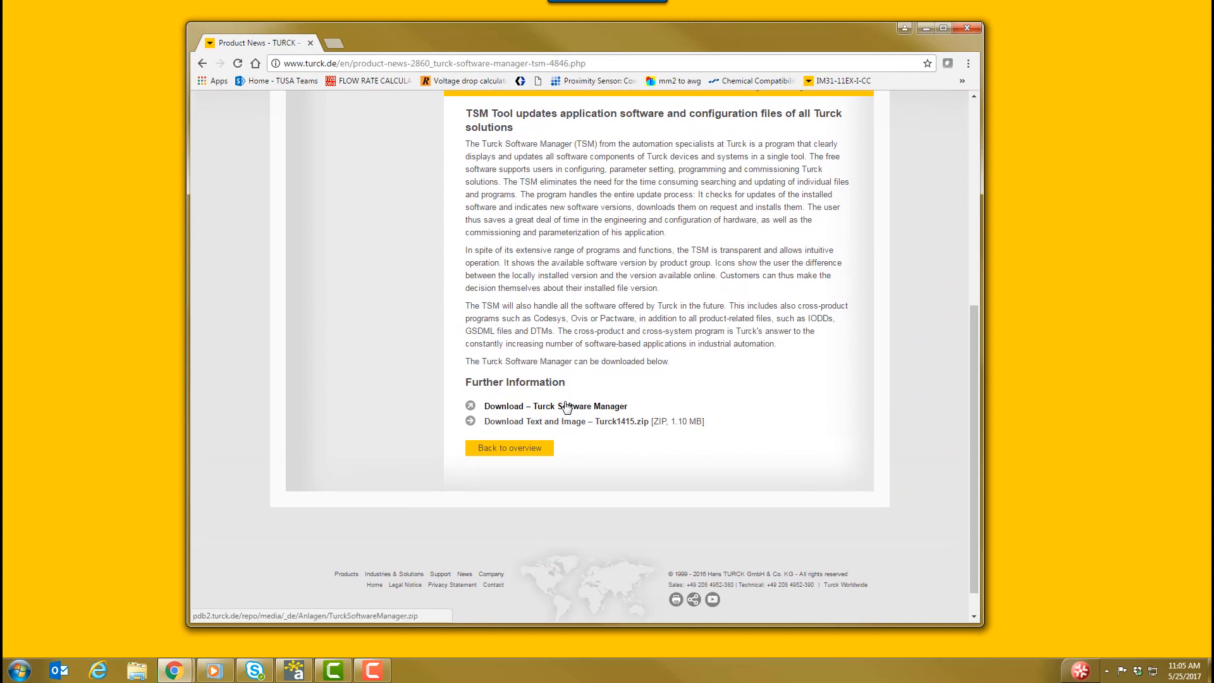
{"action": "left_click", "coordinate": [555, 406]}
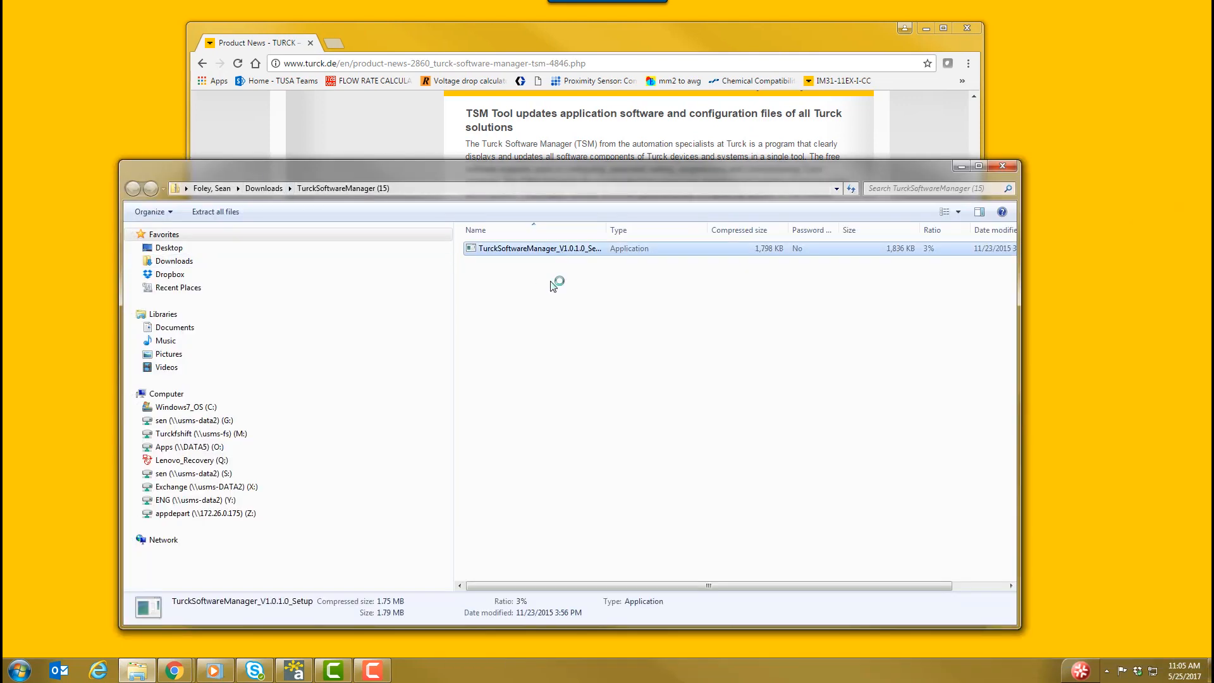
Step: Install Turck Software Manager V1.0.1.0, launch it, and close the archive window
{"action": "double_click", "coordinate": [538, 248]}
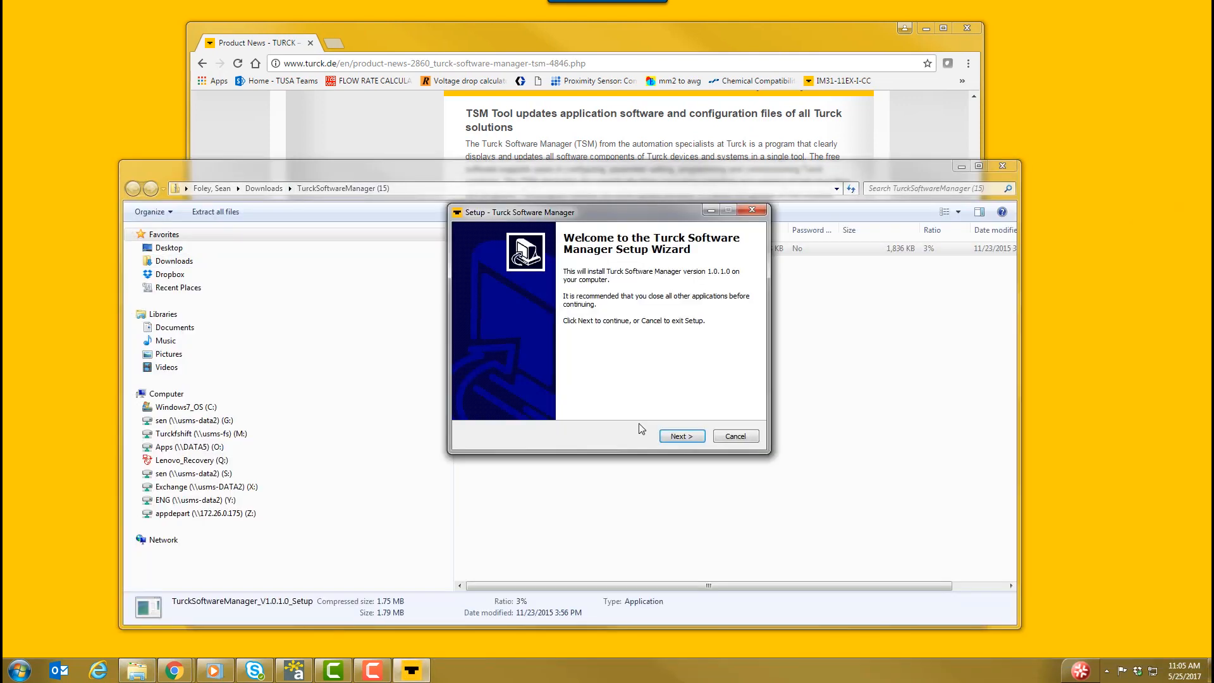
{"action": "left_click", "coordinate": [680, 435]}
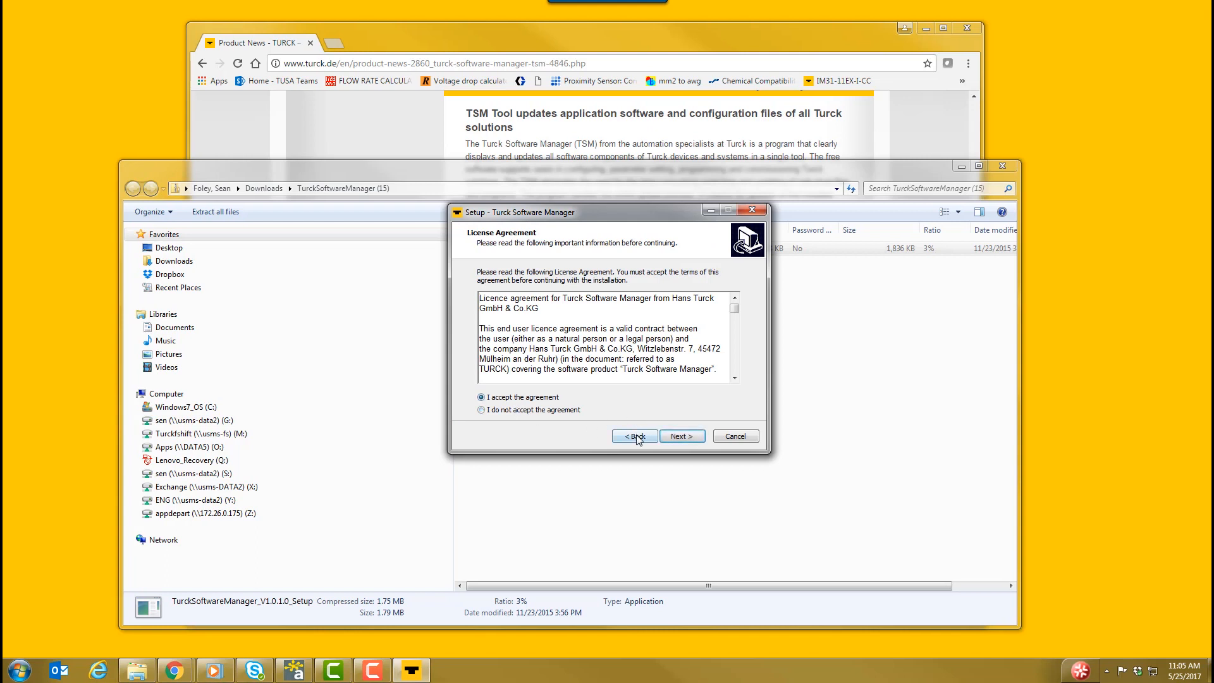
{"action": "left_click", "coordinate": [680, 436]}
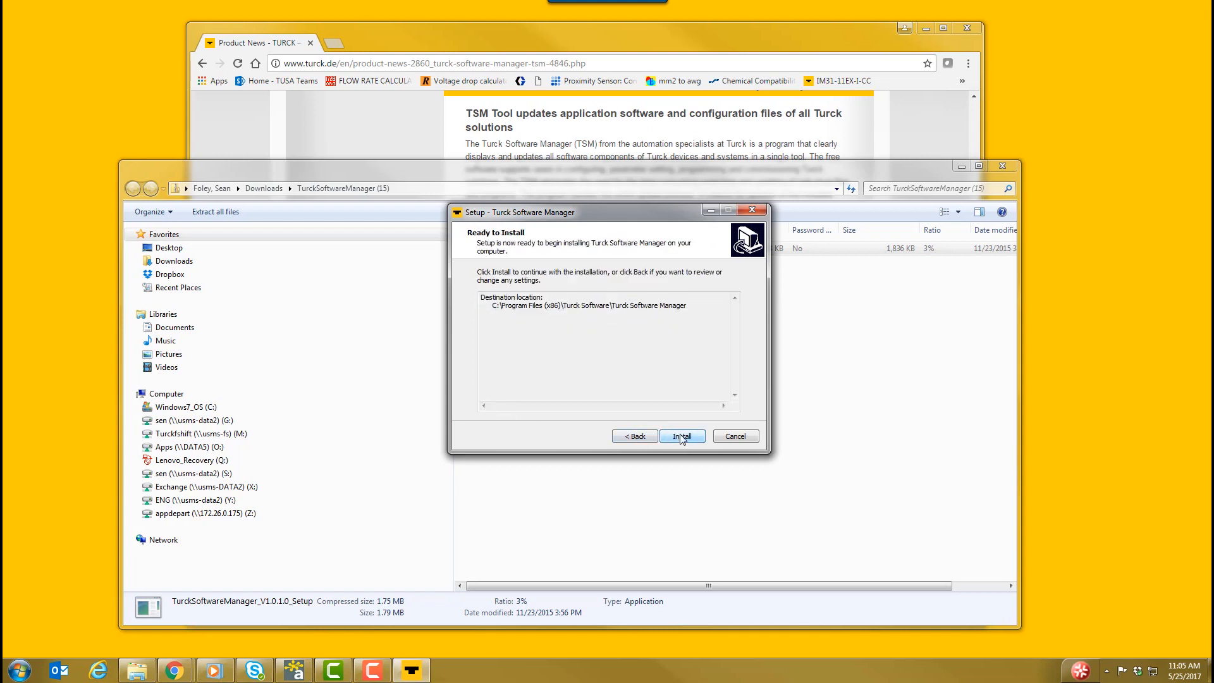
{"action": "left_click", "coordinate": [680, 435]}
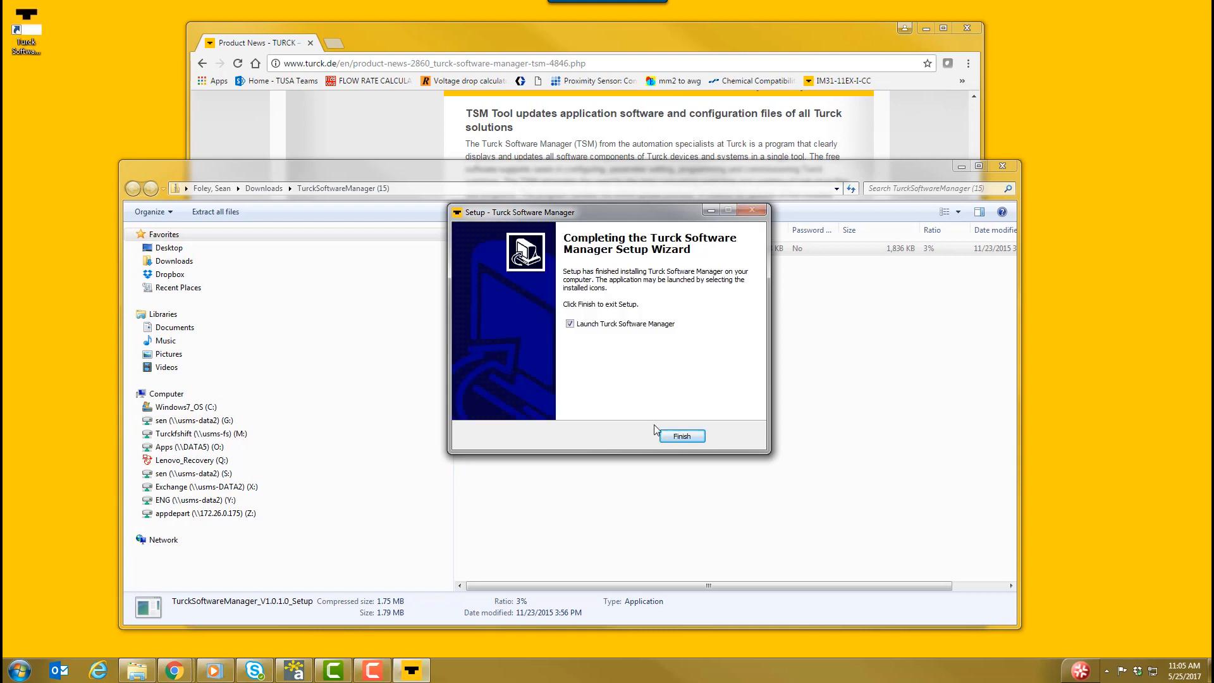
{"action": "left_click", "coordinate": [680, 435]}
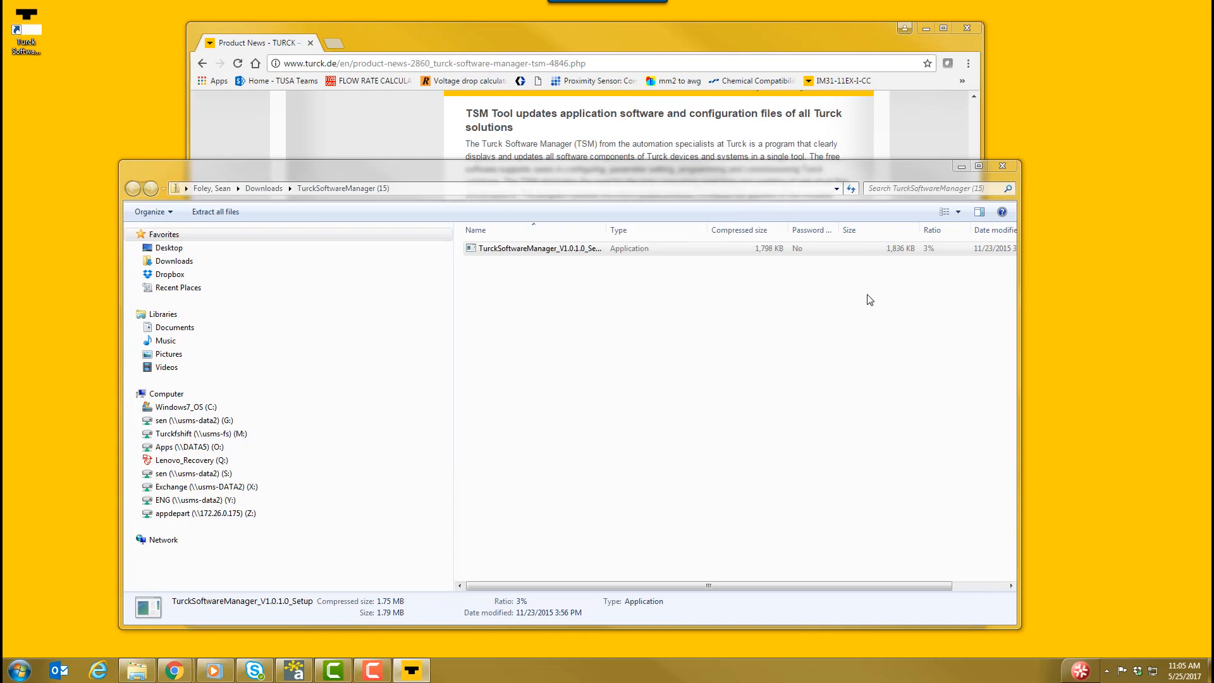
{"action": "double_click", "coordinate": [537, 248]}
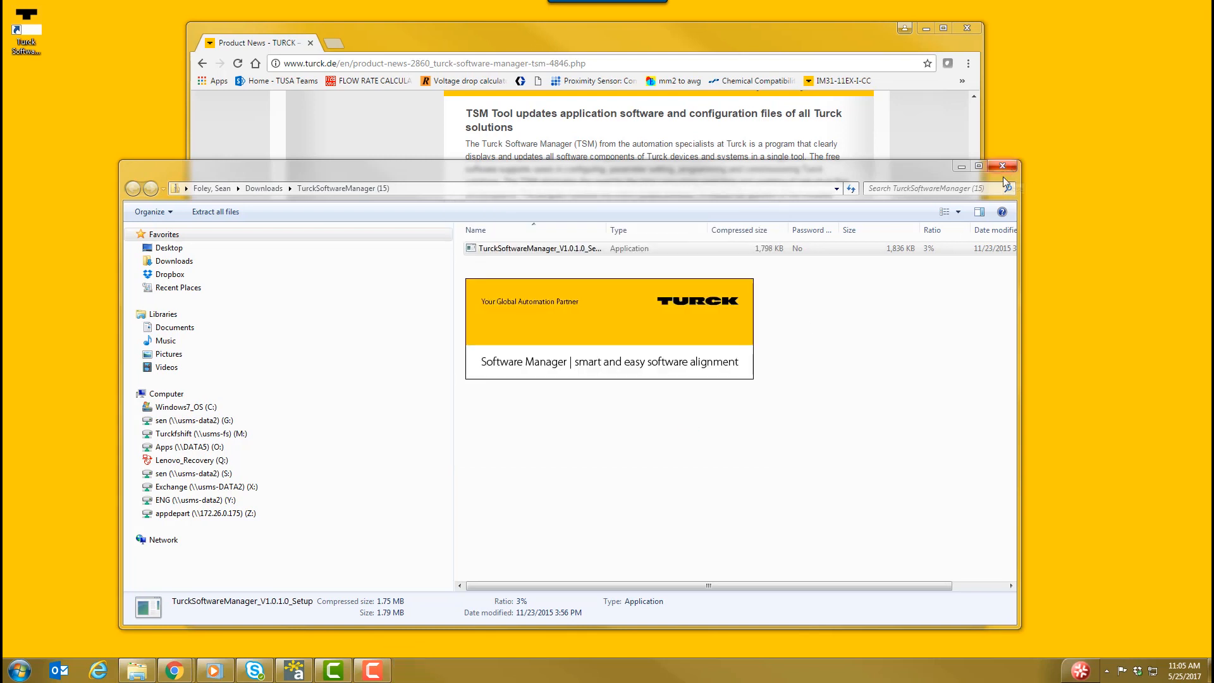
{"action": "double_click", "coordinate": [536, 248]}
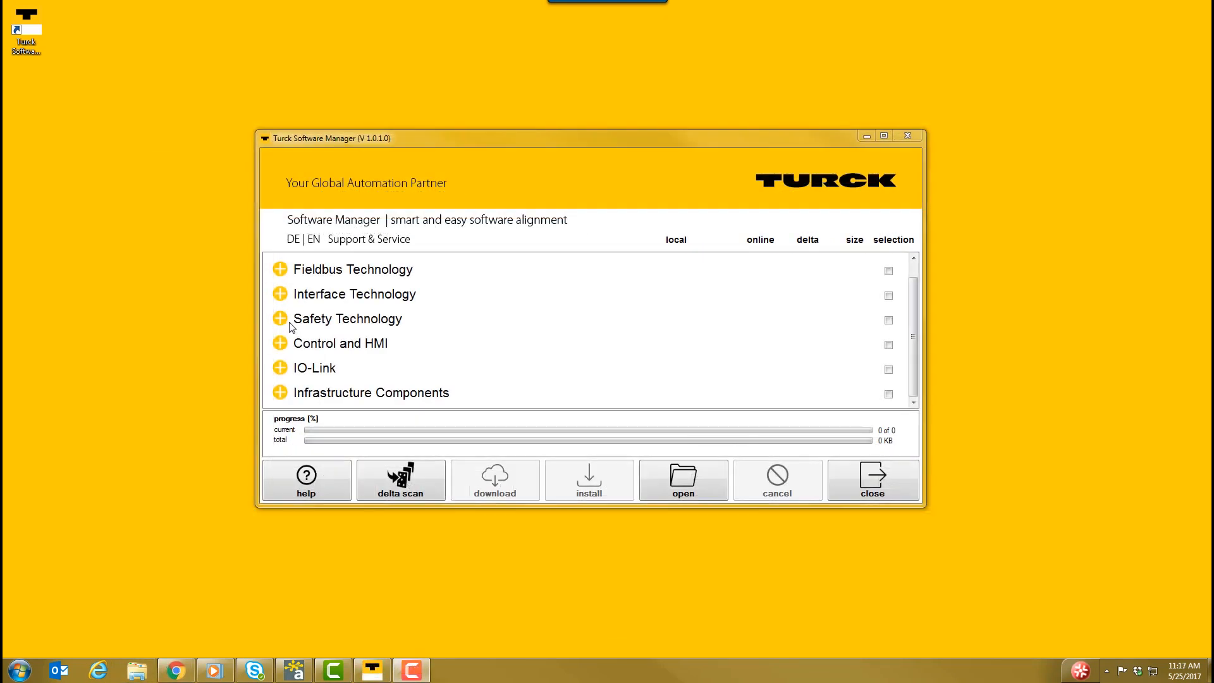
{"action": "mouse_move", "coordinate": [280, 374]}
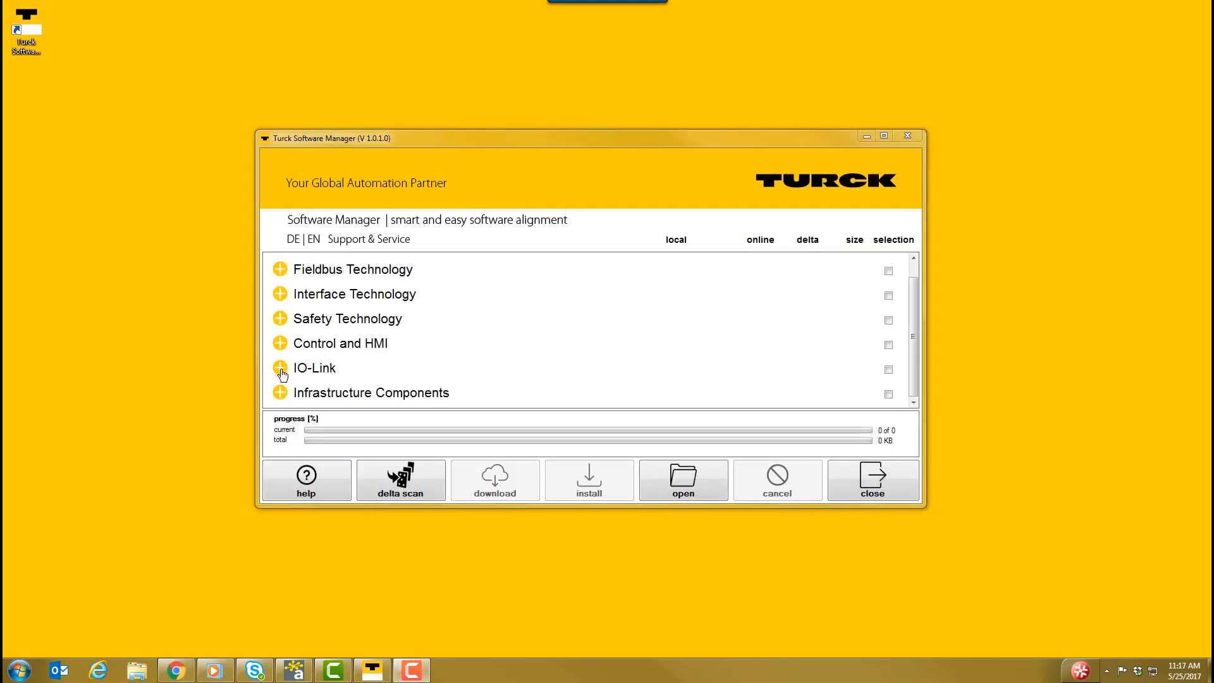
Step: Mark PACTware, IODD Configurator DTM, USB IO-Link Master 1.1 DTM and uprox IODD library for download
{"action": "left_click", "coordinate": [280, 368]}
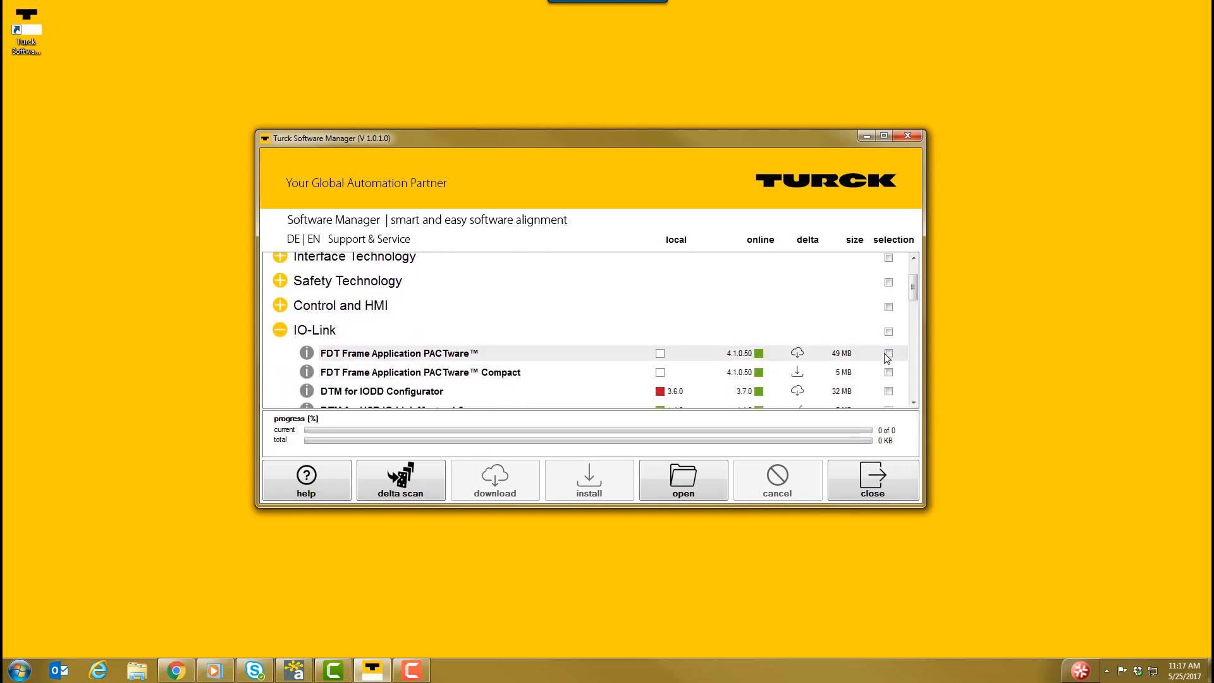
{"action": "left_click", "coordinate": [888, 353]}
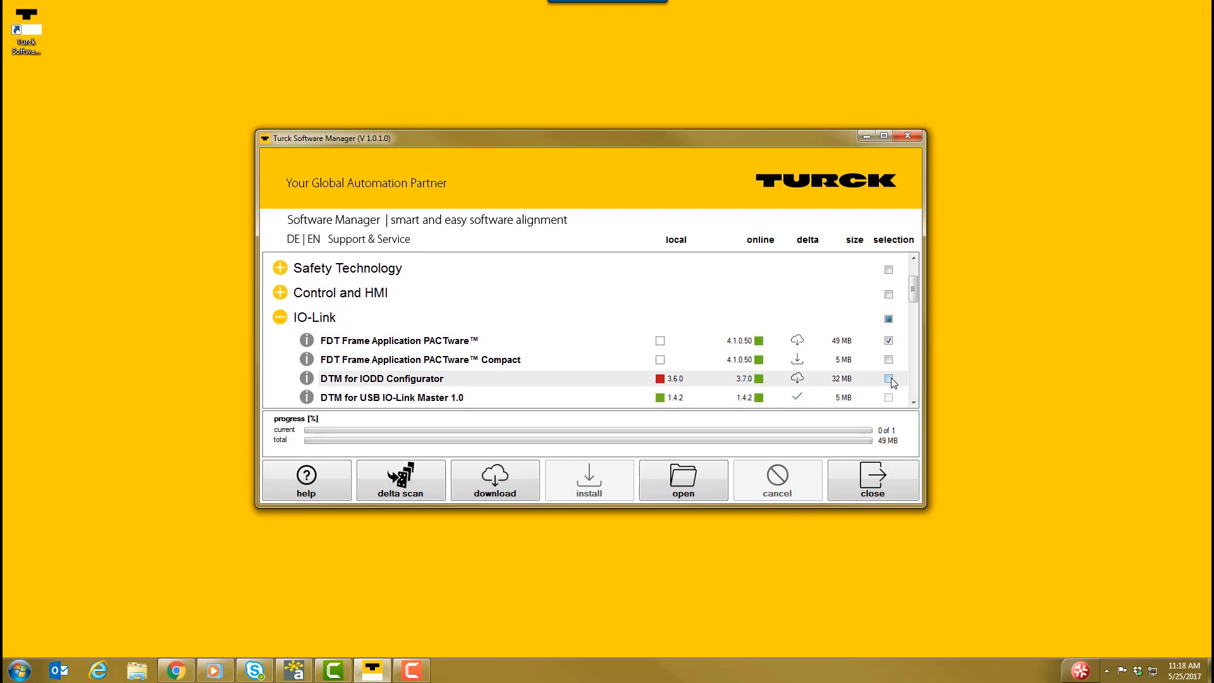
{"action": "left_click", "coordinate": [888, 379]}
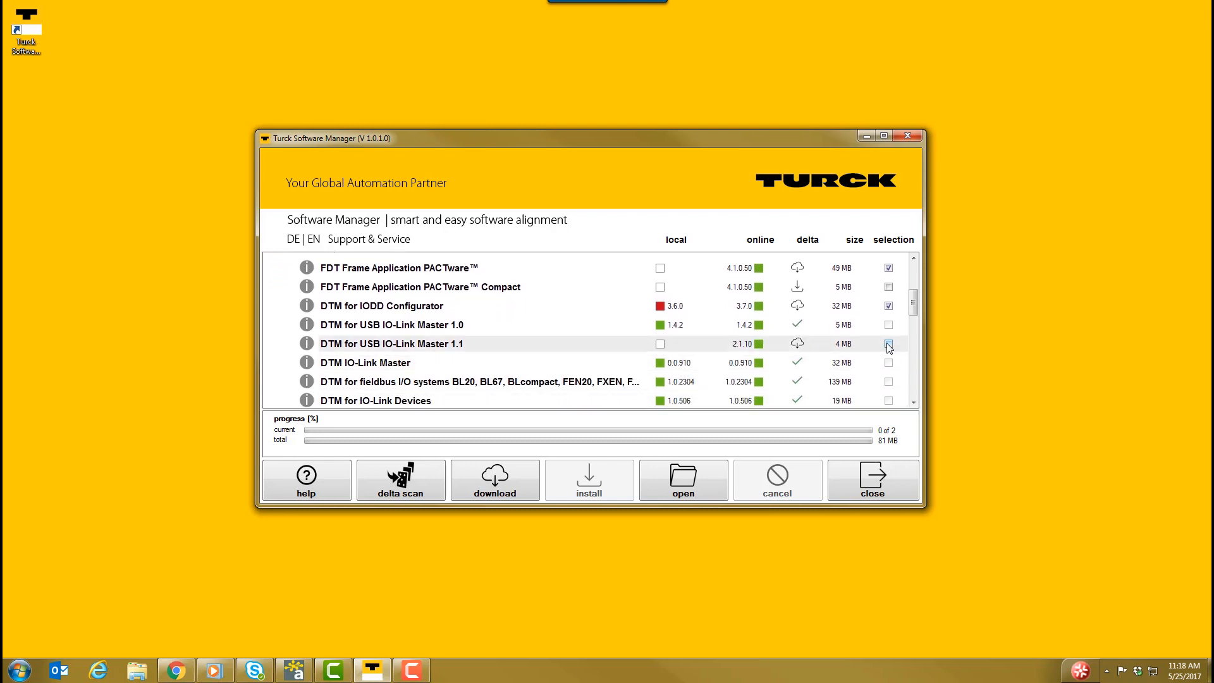
{"action": "left_click", "coordinate": [887, 343]}
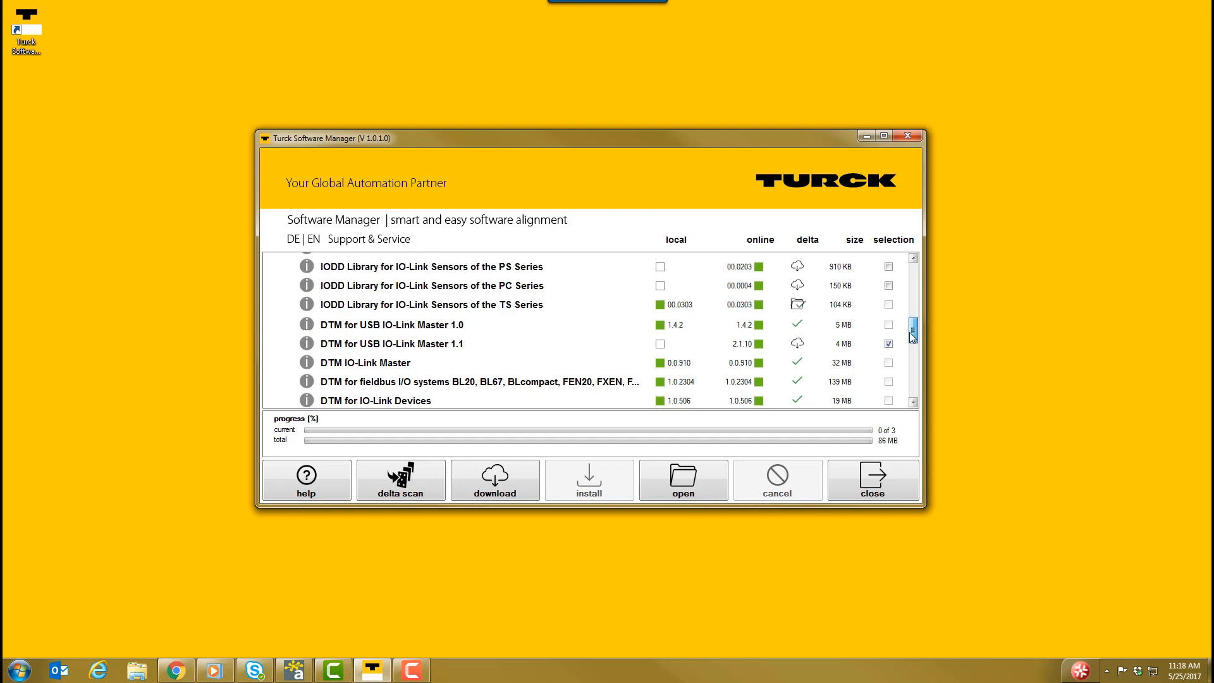
{"action": "scroll", "scroll_direction": "down", "scroll_amount": 3}
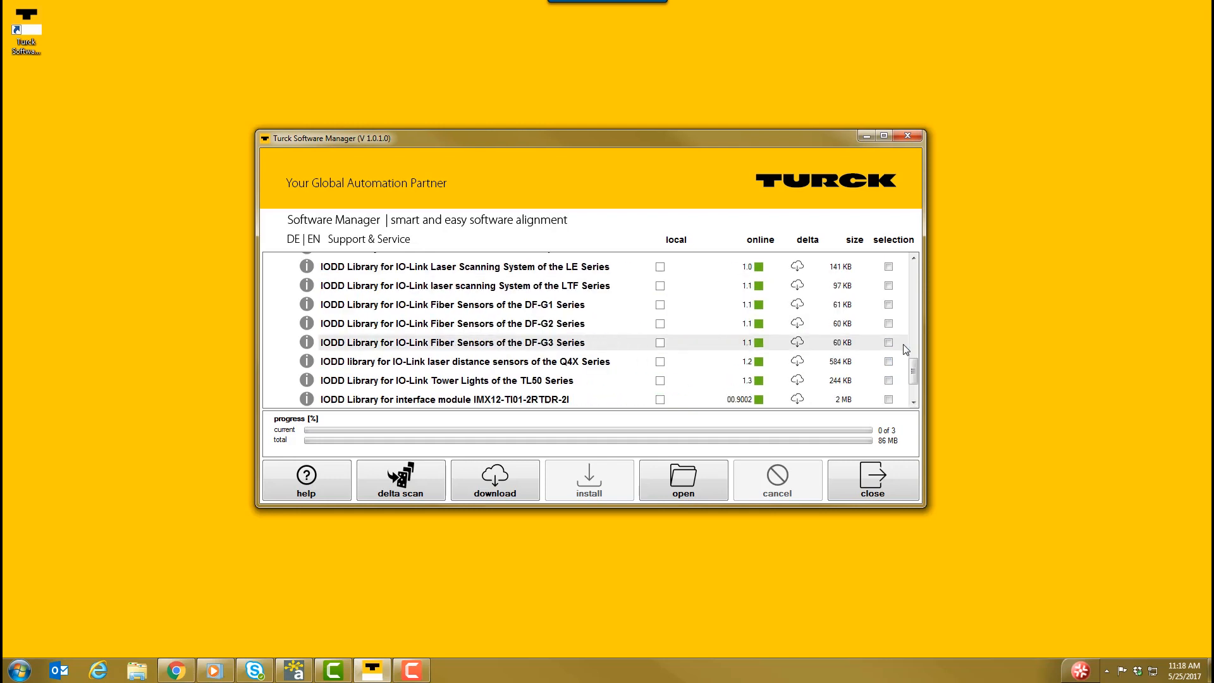
{"action": "scroll", "scroll_direction": "down", "scroll_amount": 3}
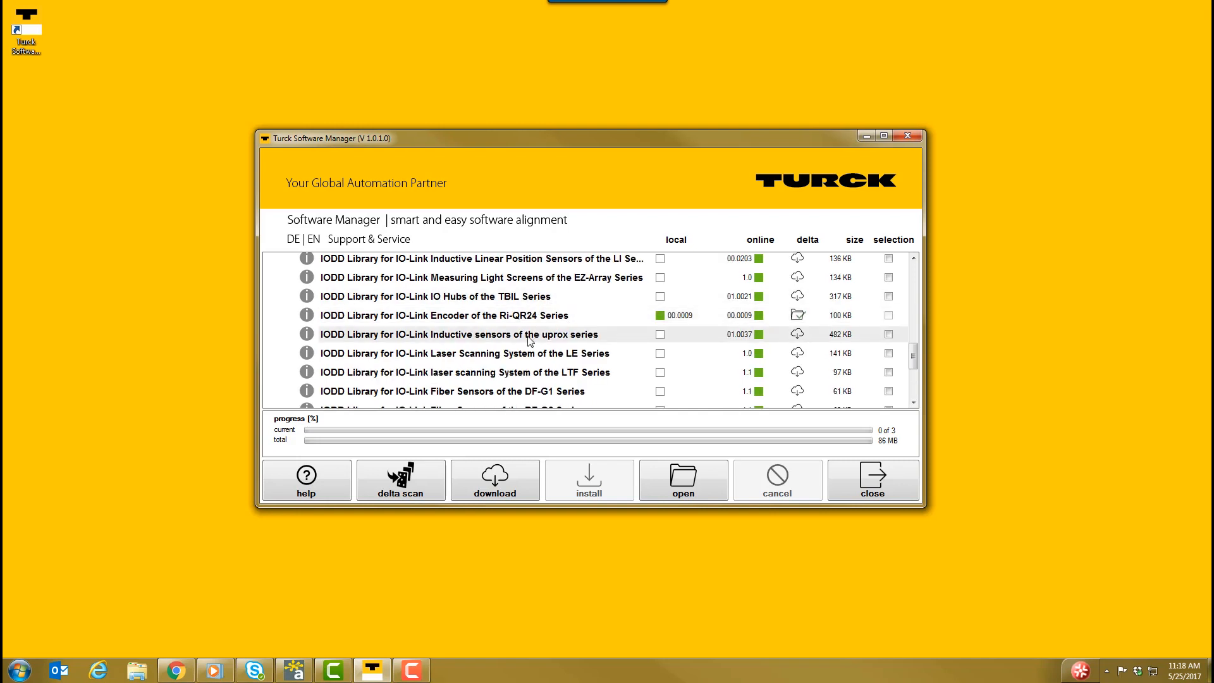
{"action": "mouse_move", "coordinate": [554, 341]}
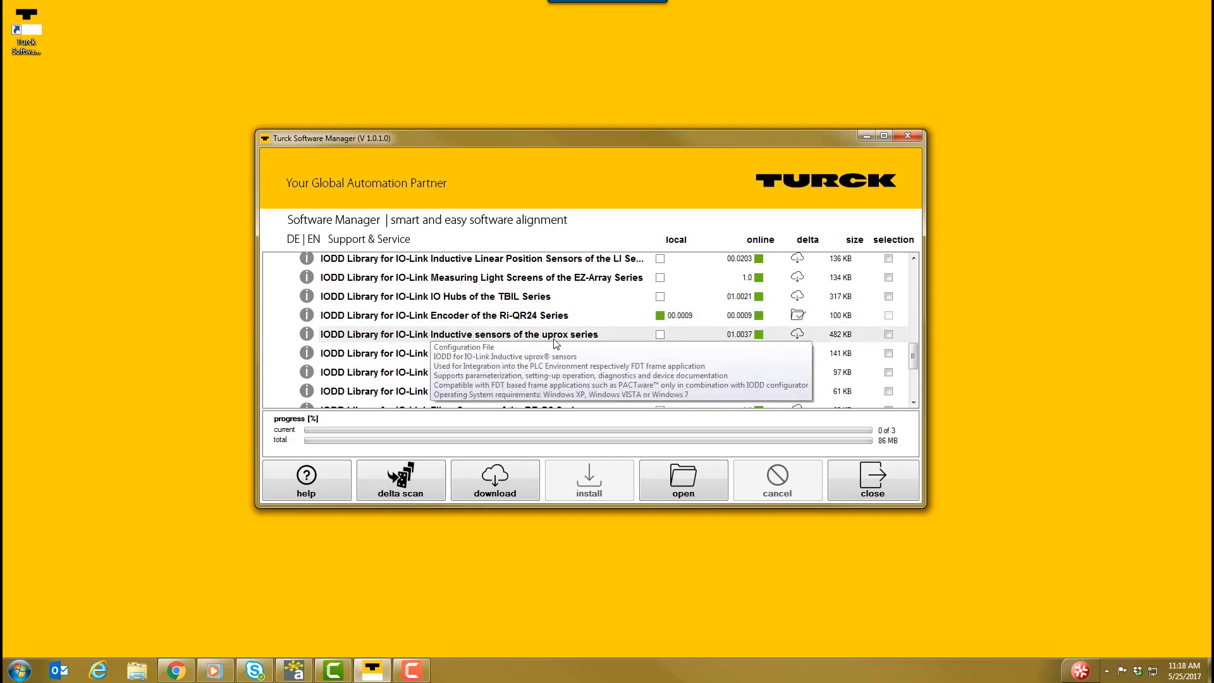
{"action": "left_click", "coordinate": [887, 334]}
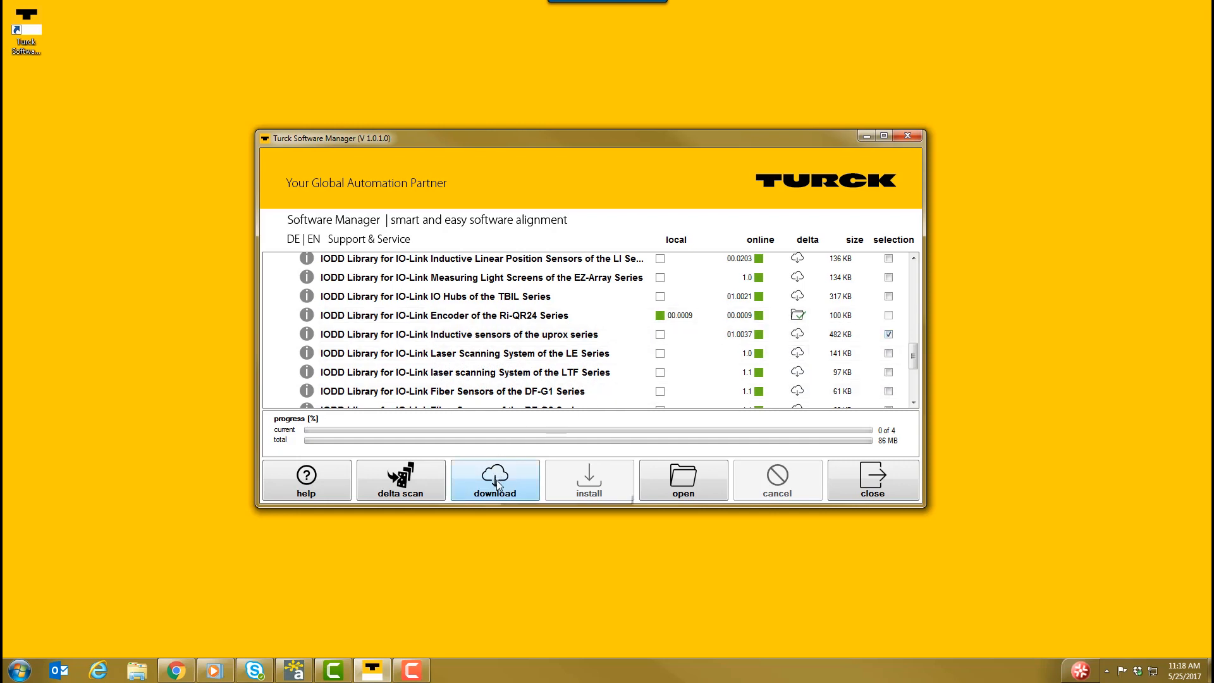
{"action": "left_click", "coordinate": [494, 479]}
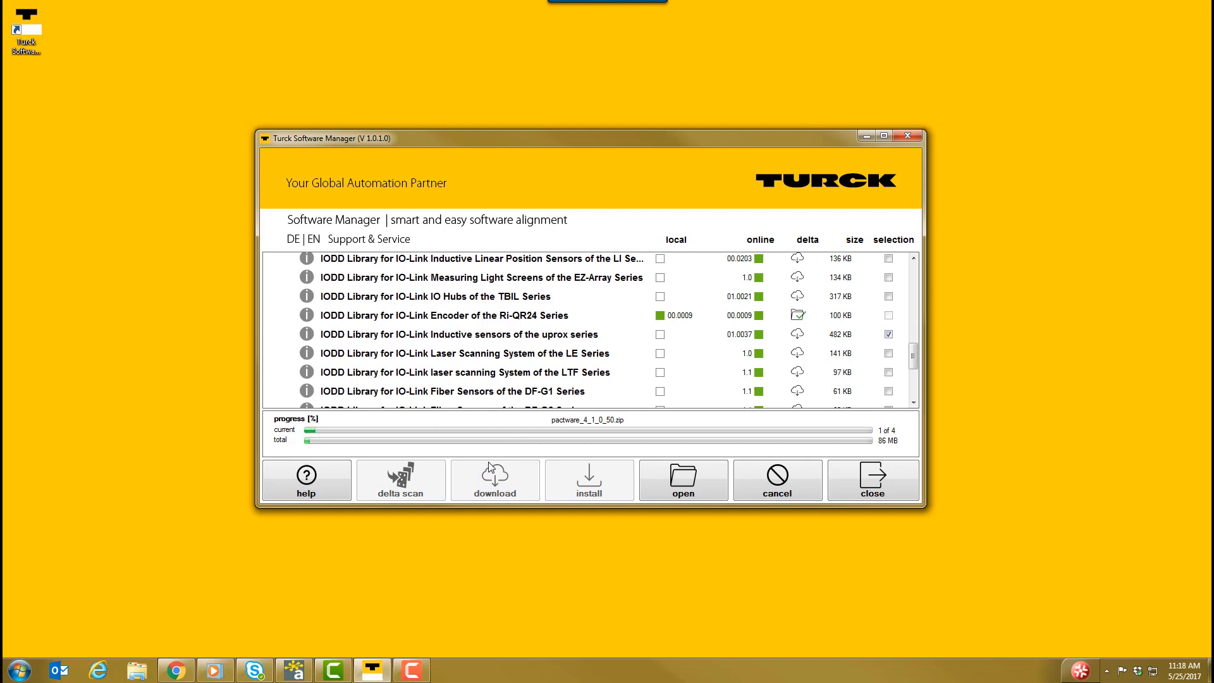
{"action": "mouse_move", "coordinate": [527, 462]}
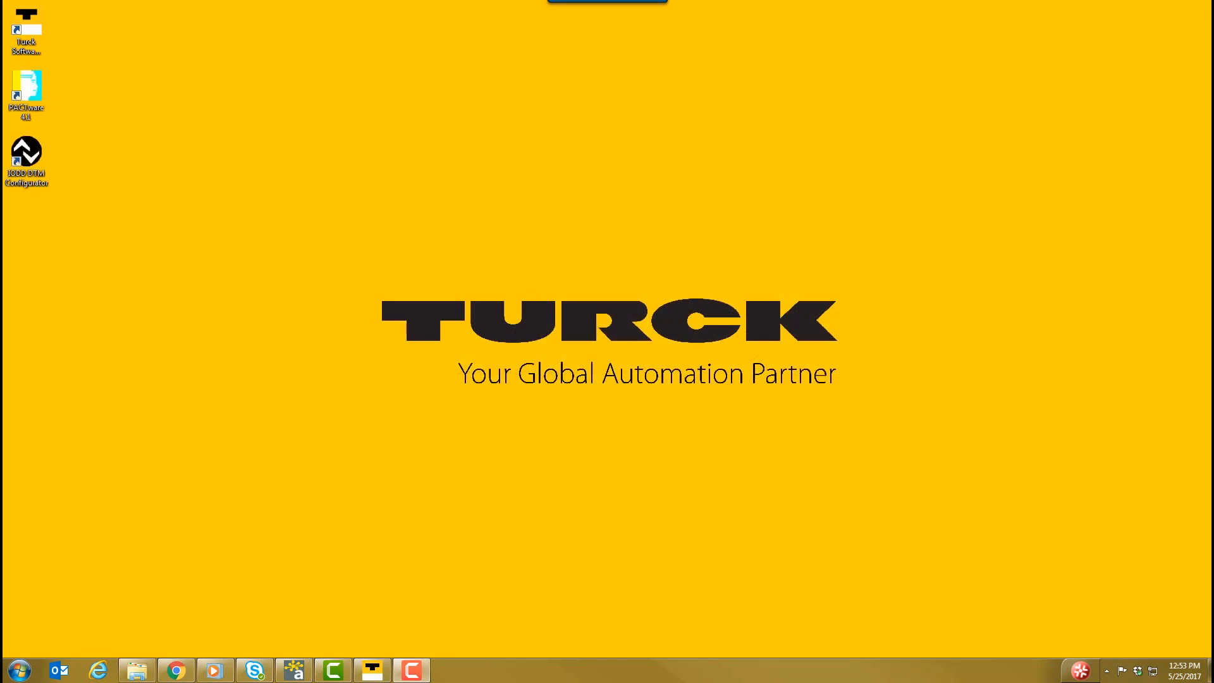
{"action": "mouse_move", "coordinate": [296, 104]}
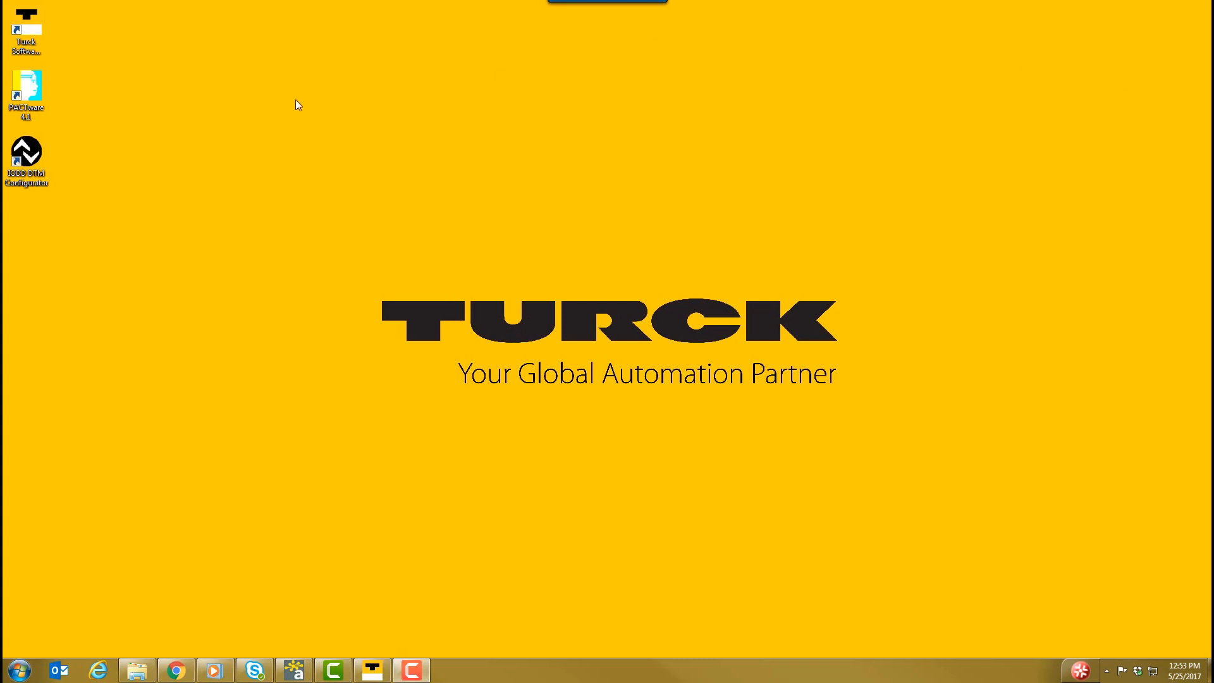
Step: Launch IODD DTM Configurator and browse the online IODDFinder list
{"action": "double_click", "coordinate": [25, 160]}
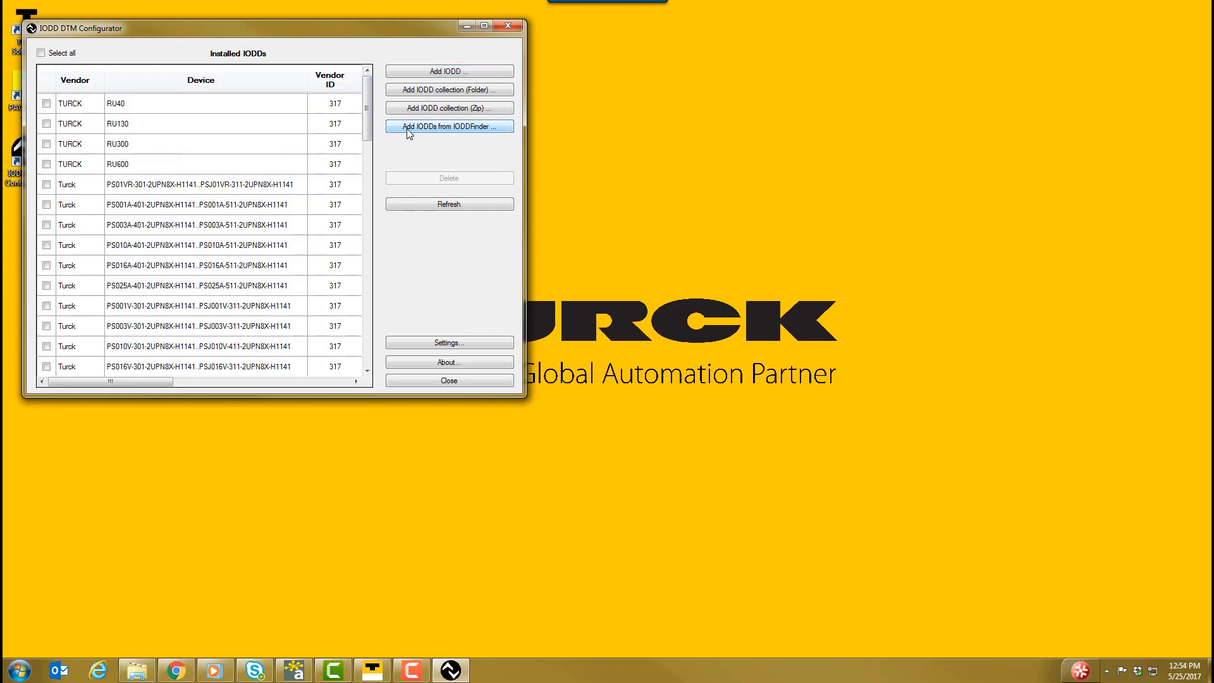
{"action": "mouse_move", "coordinate": [425, 148]}
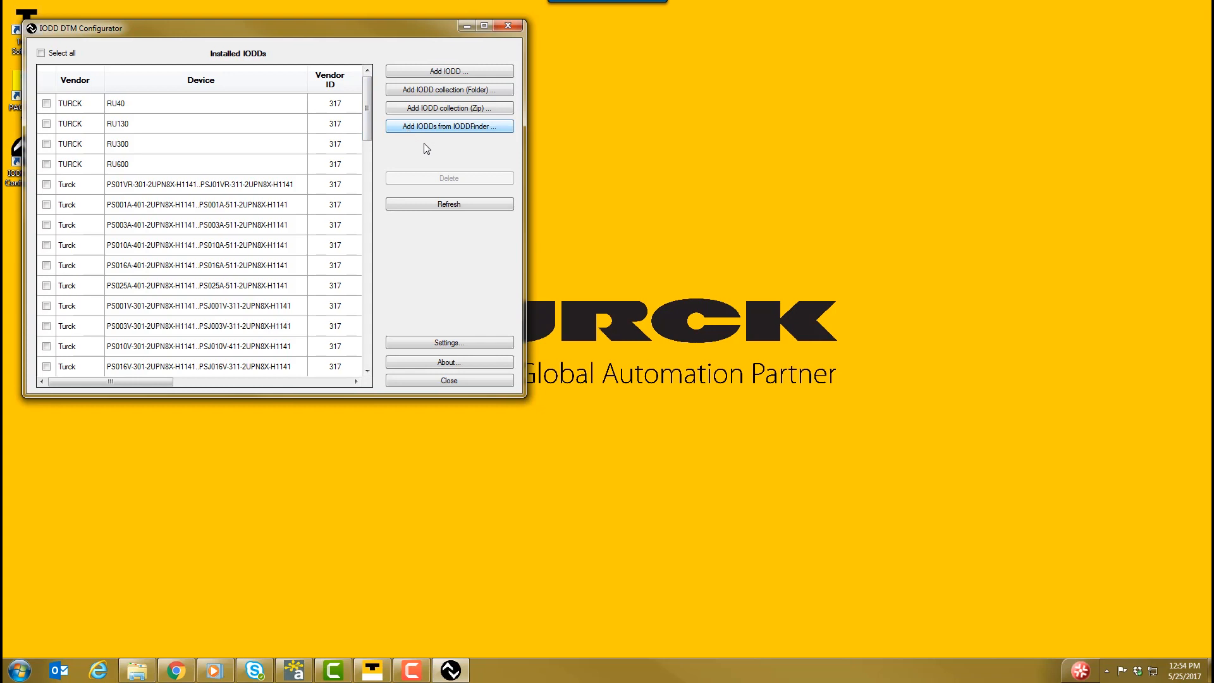
{"action": "left_click", "coordinate": [448, 125]}
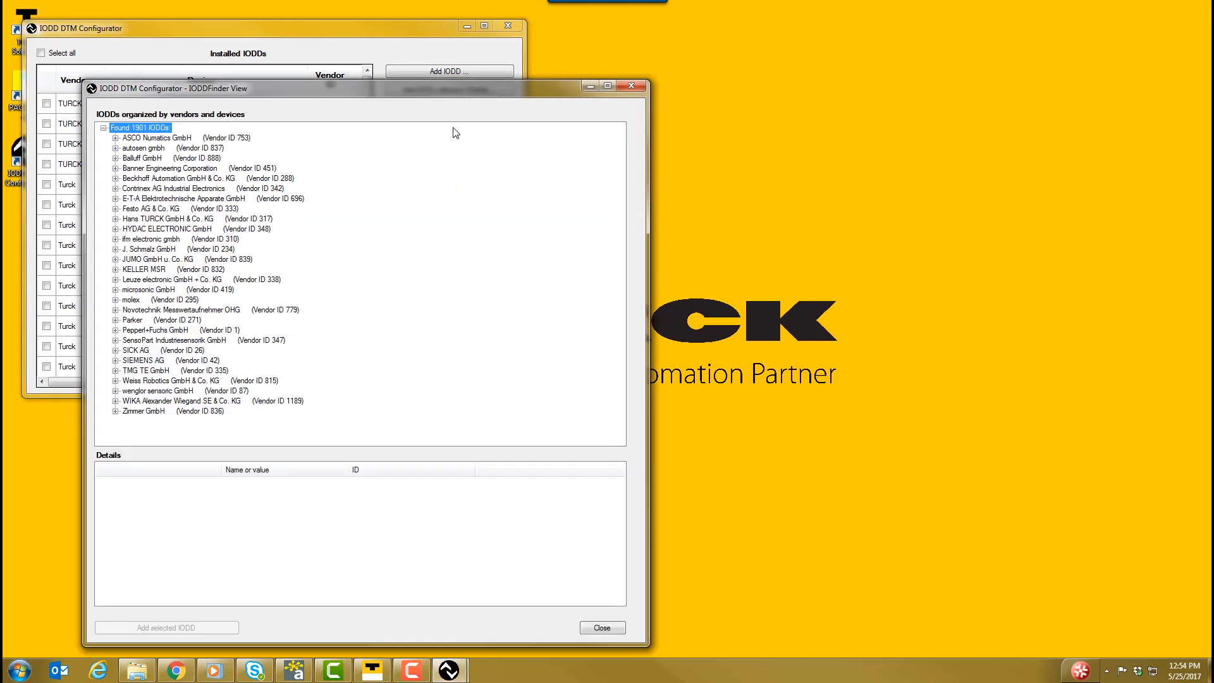
{"action": "mouse_move", "coordinate": [155, 228]}
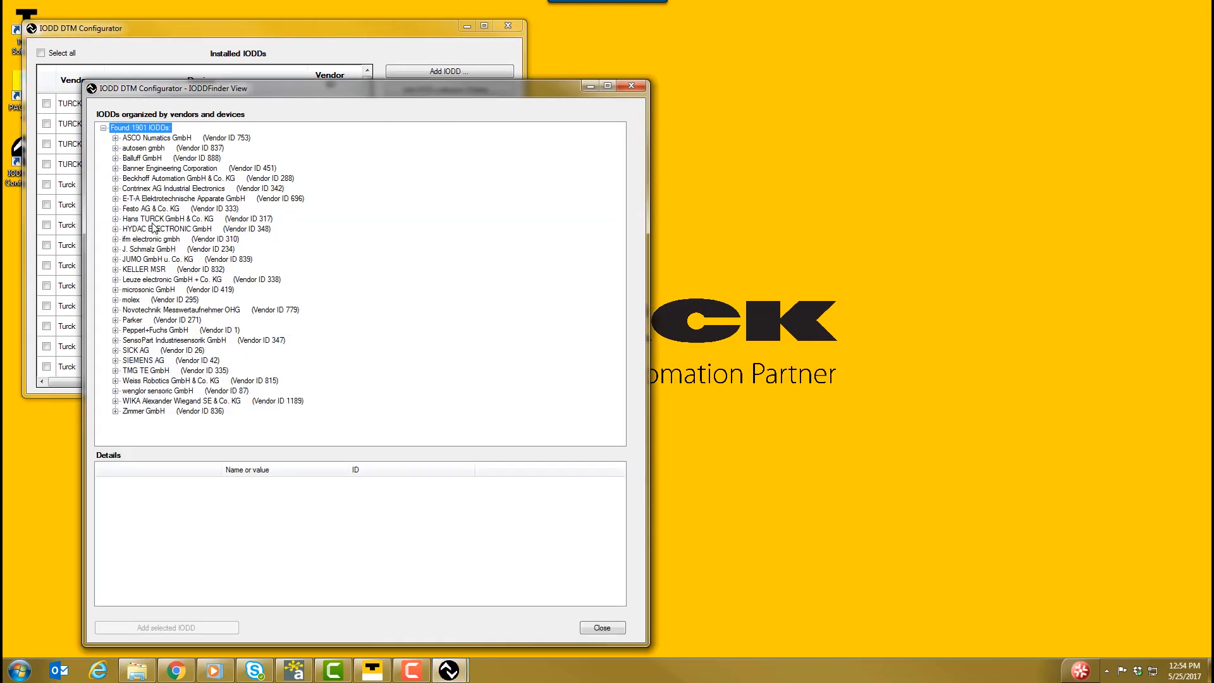
Step: Select Turck Device ID 851968, IO-Link revision 1.1, file version V01.0037 in the finder
{"action": "left_click", "coordinate": [170, 218]}
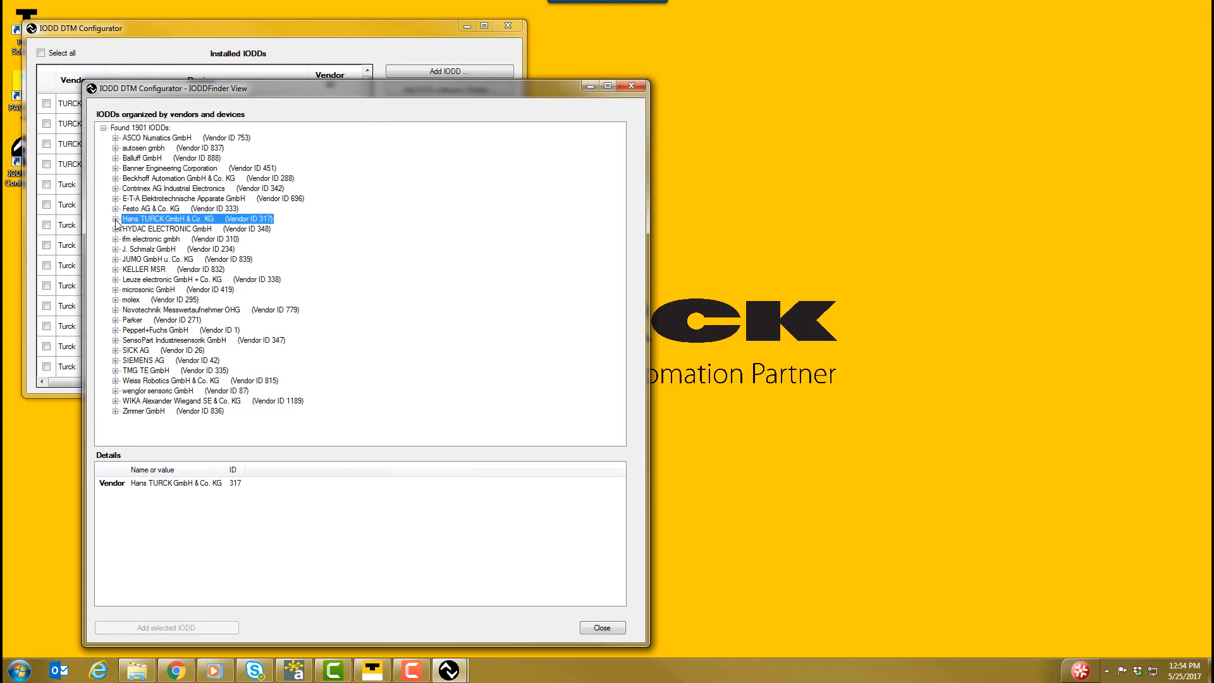
{"action": "left_click", "coordinate": [115, 220]}
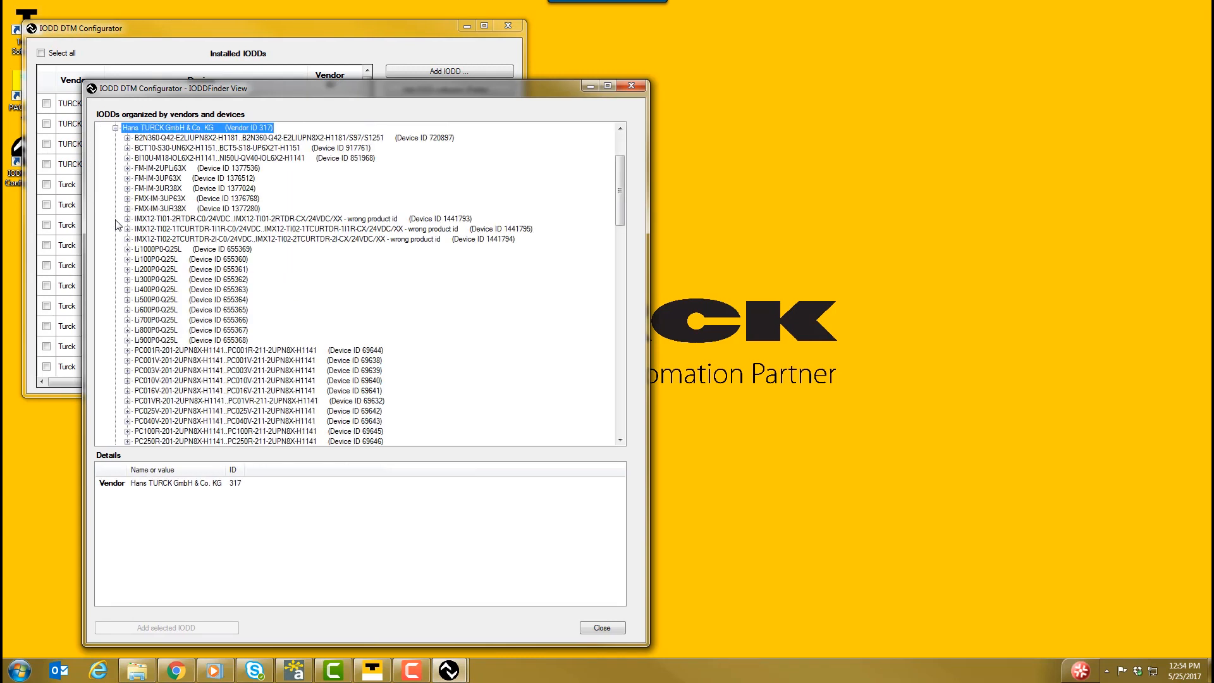
{"action": "scroll", "scroll_direction": "down", "scroll_amount": 3}
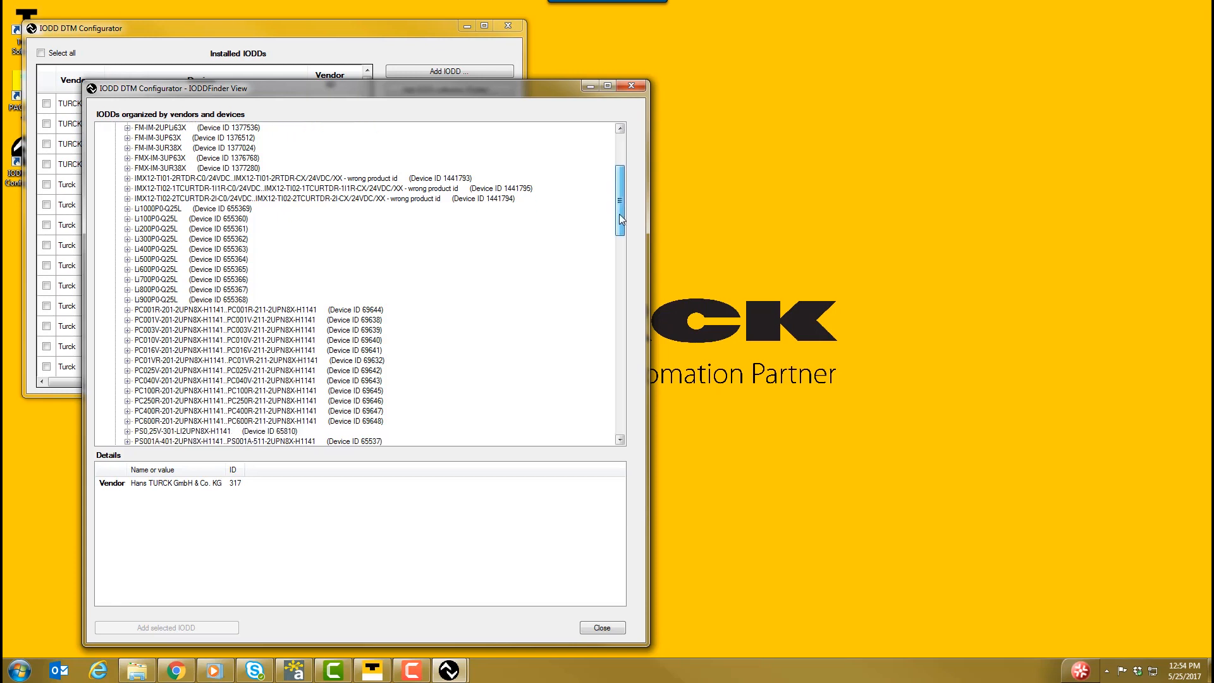
{"action": "scroll", "scroll_direction": "up", "scroll_amount": 3}
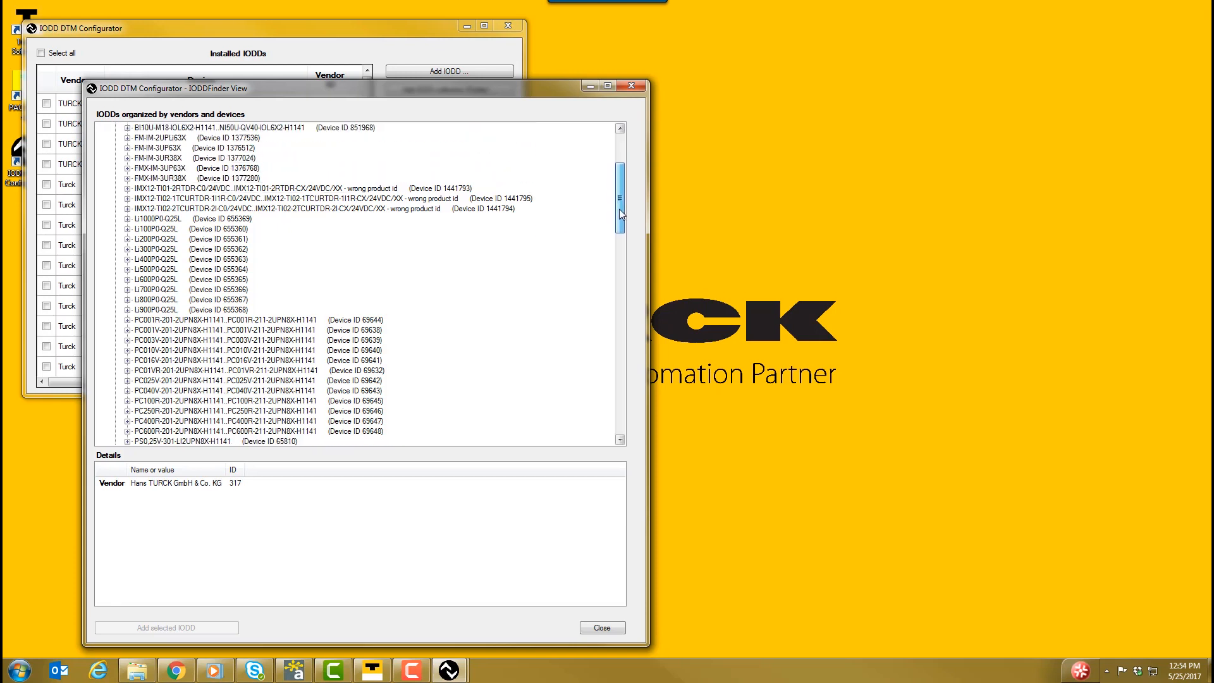
{"action": "scroll", "scroll_direction": "up", "scroll_amount": 3}
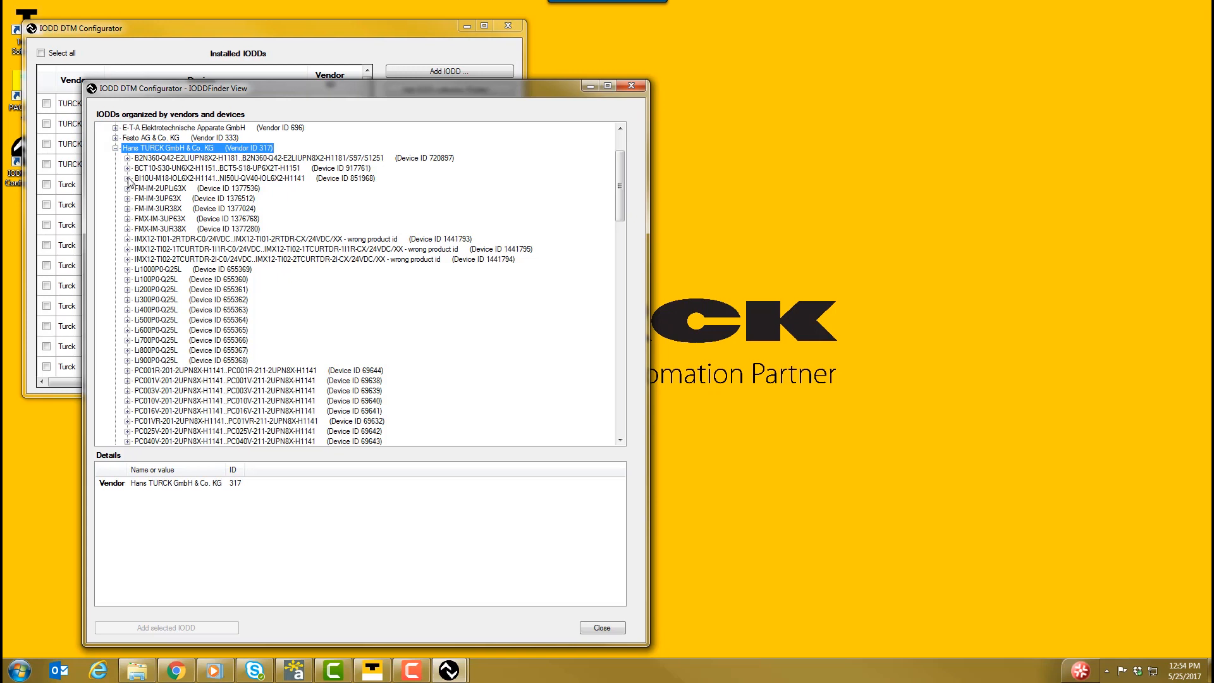
{"action": "left_click", "coordinate": [128, 179]}
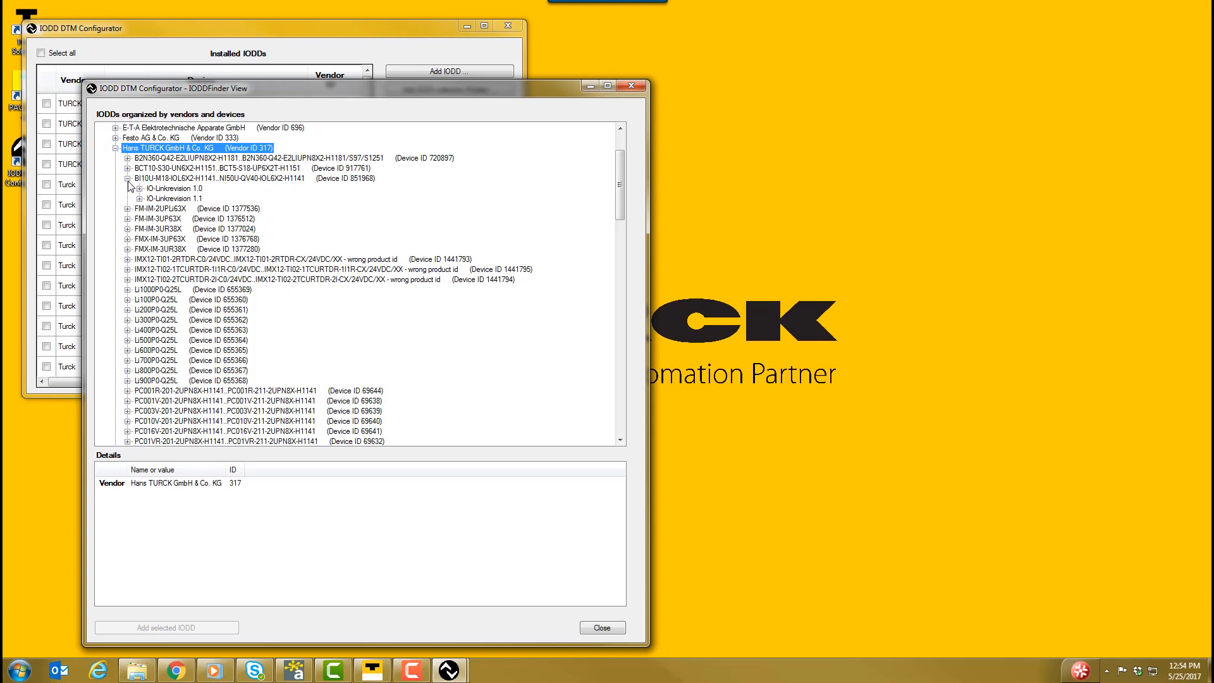
{"action": "left_click", "coordinate": [140, 198]}
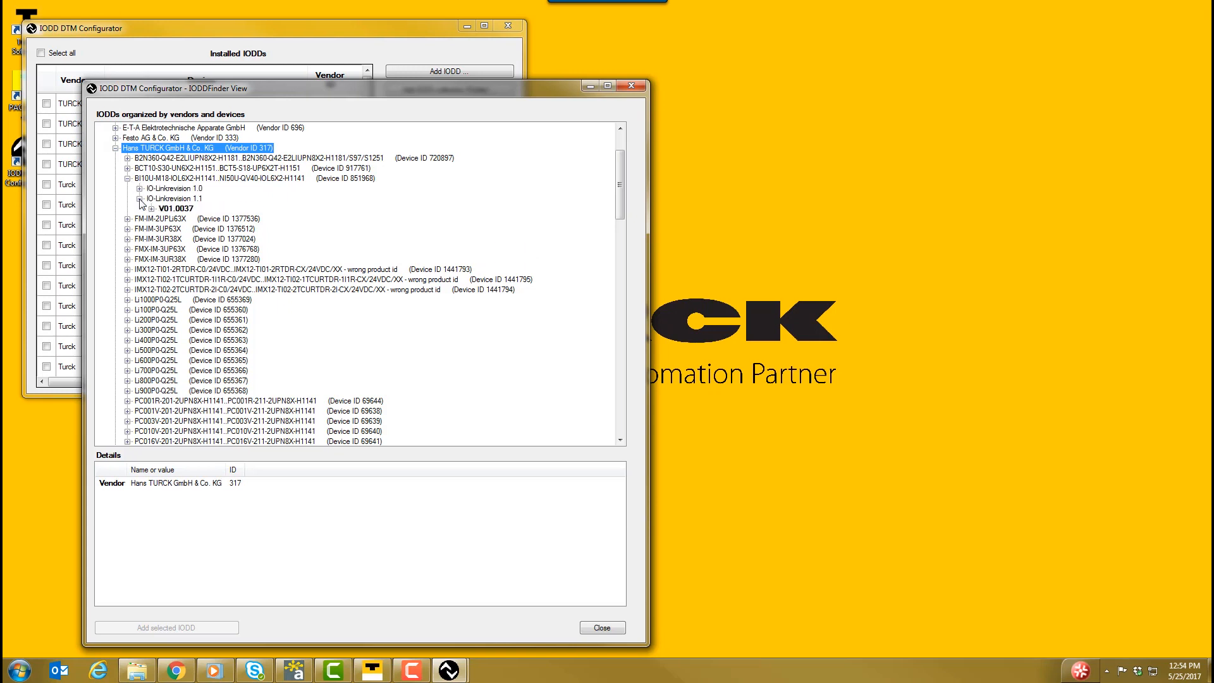
{"action": "left_click", "coordinate": [141, 199]}
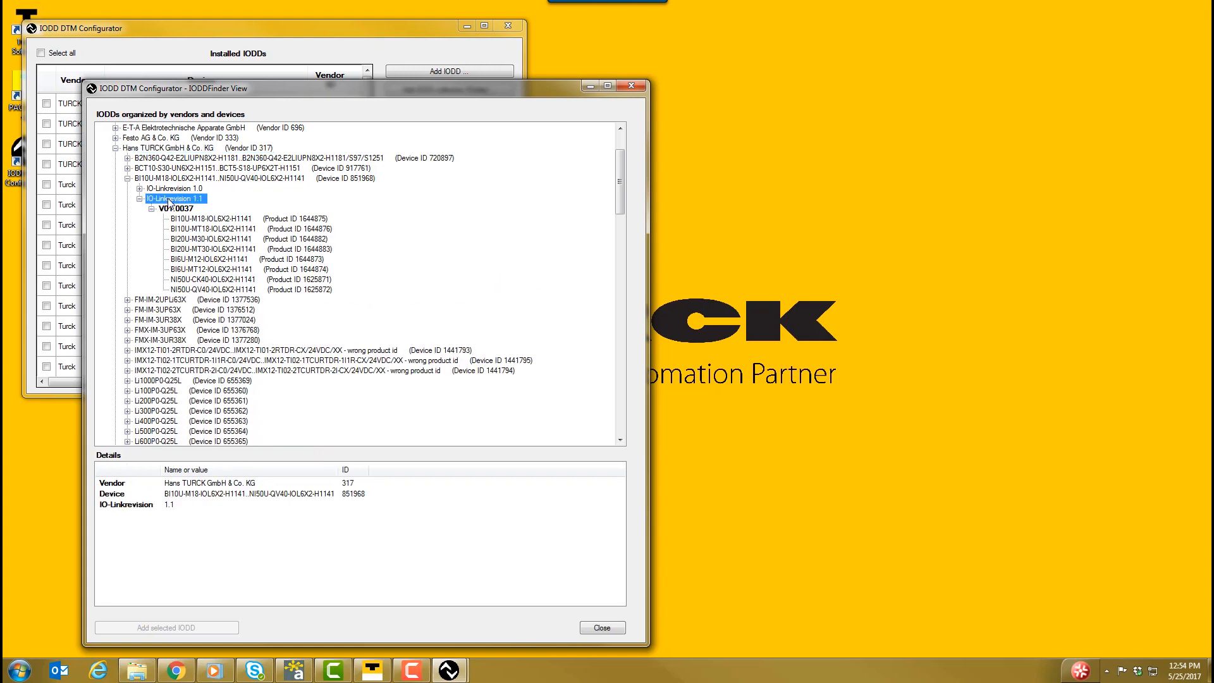
{"action": "mouse_move", "coordinate": [498, 519]}
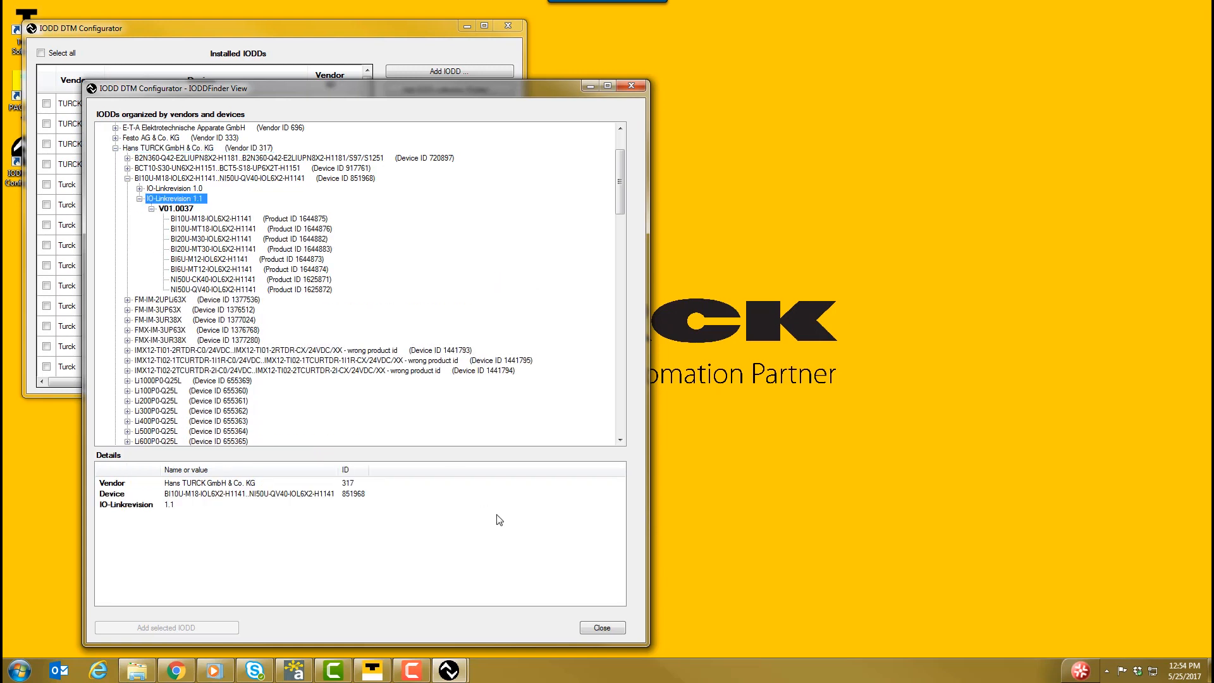
{"action": "left_click", "coordinate": [225, 218]}
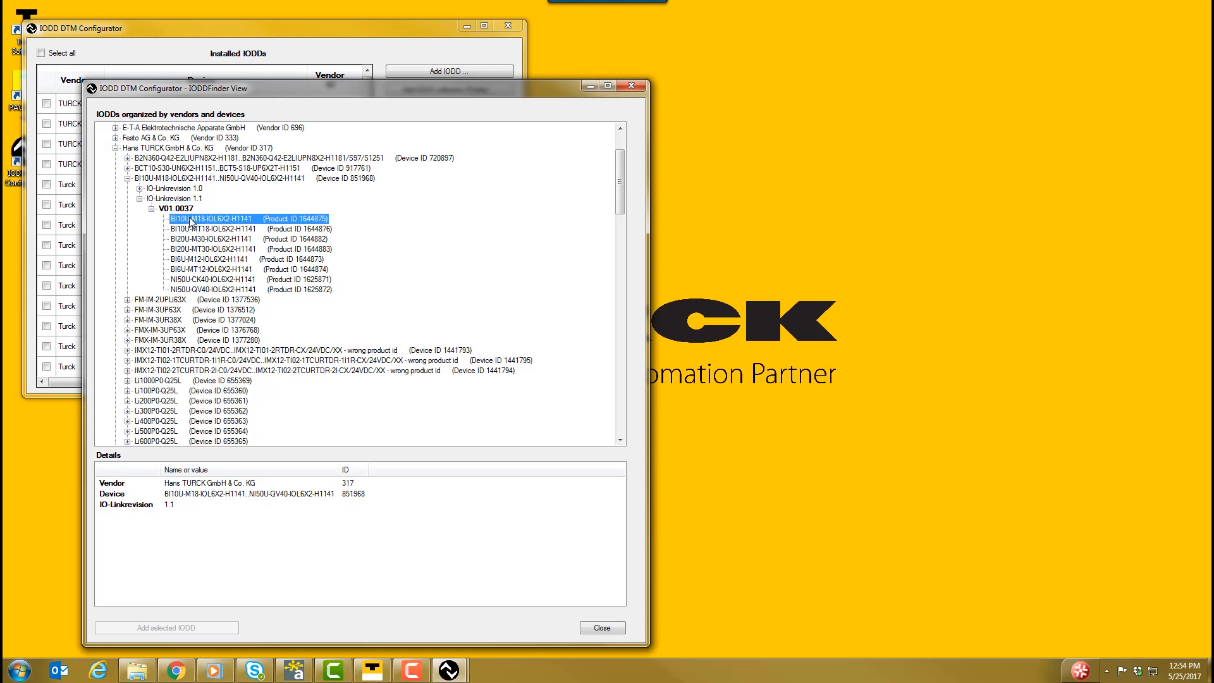
{"action": "left_click", "coordinate": [224, 229]}
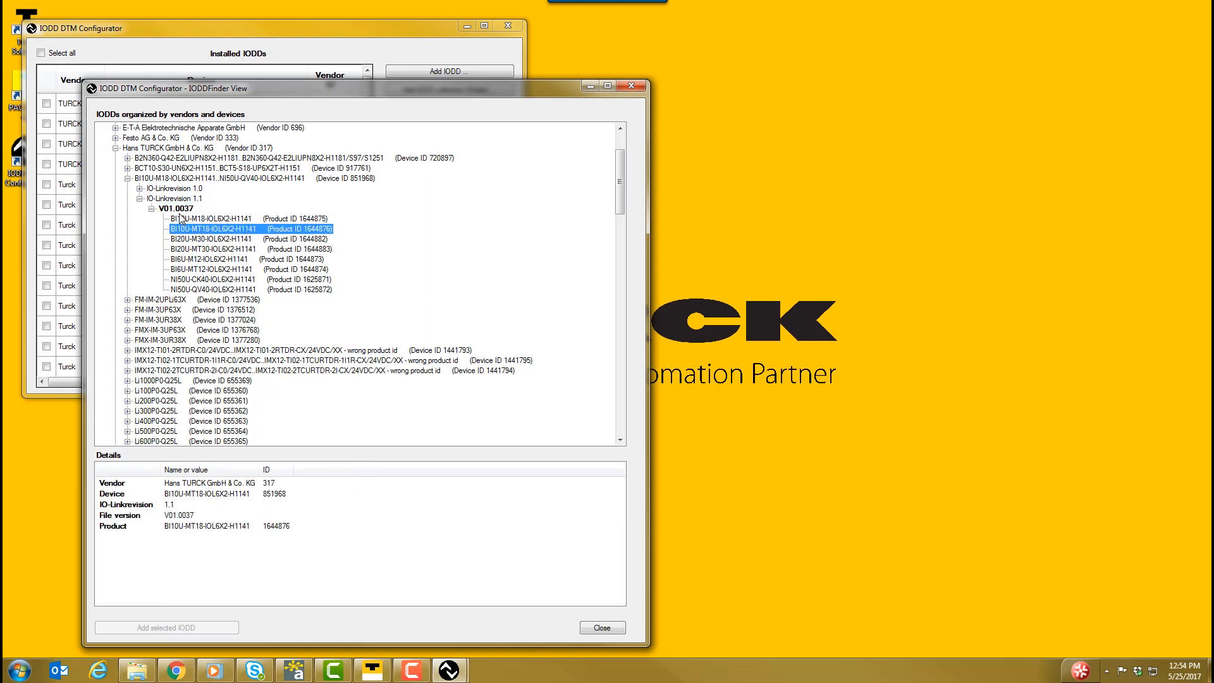
{"action": "left_click", "coordinate": [177, 208]}
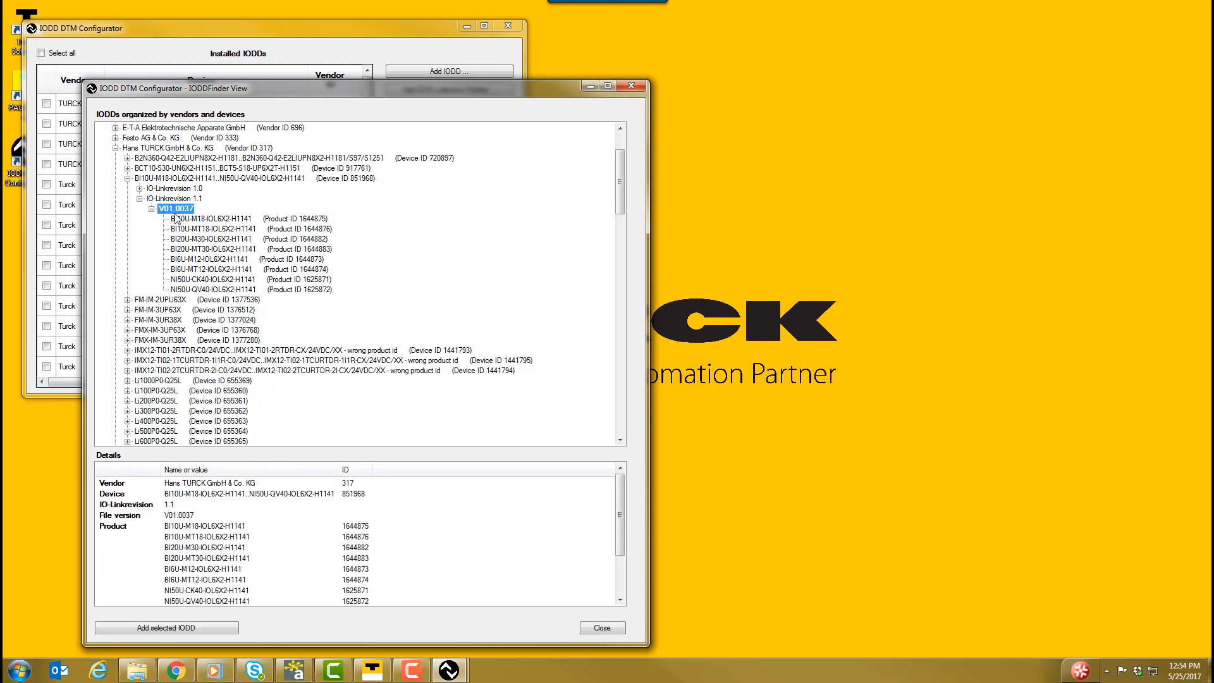
{"action": "mouse_move", "coordinate": [183, 619]}
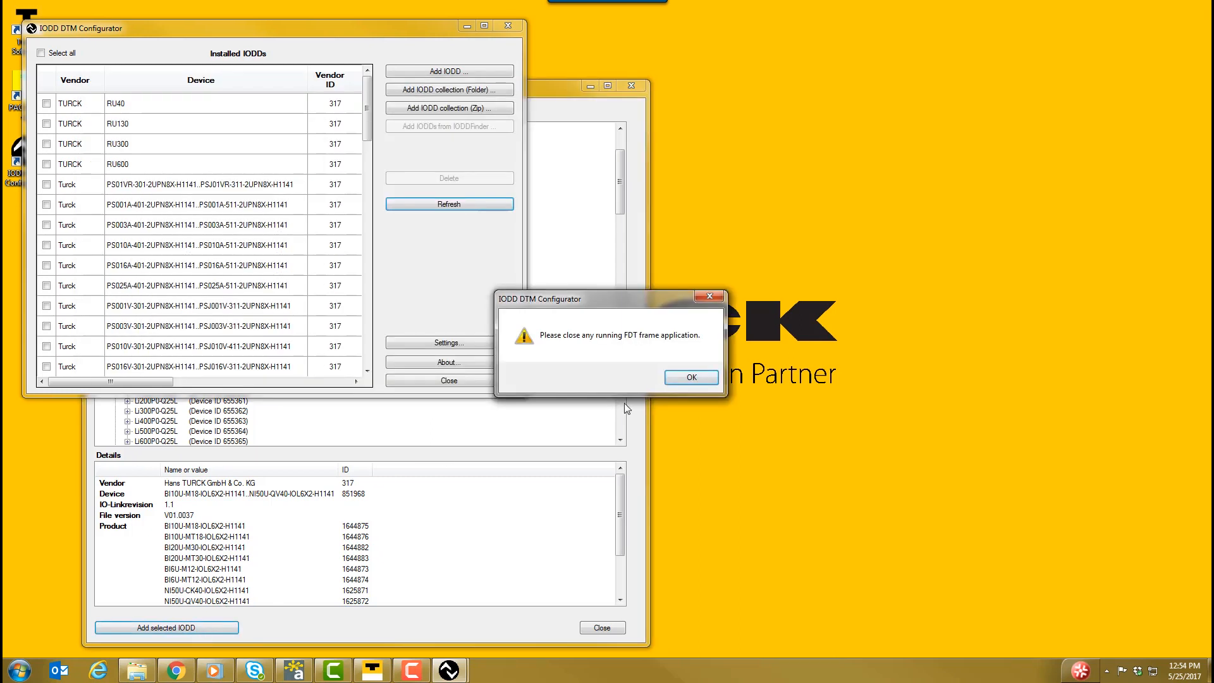
Step: Dismiss the FDT frame warning and confirm replacing the installed Turck 851968 IODD
{"action": "left_click", "coordinate": [689, 377]}
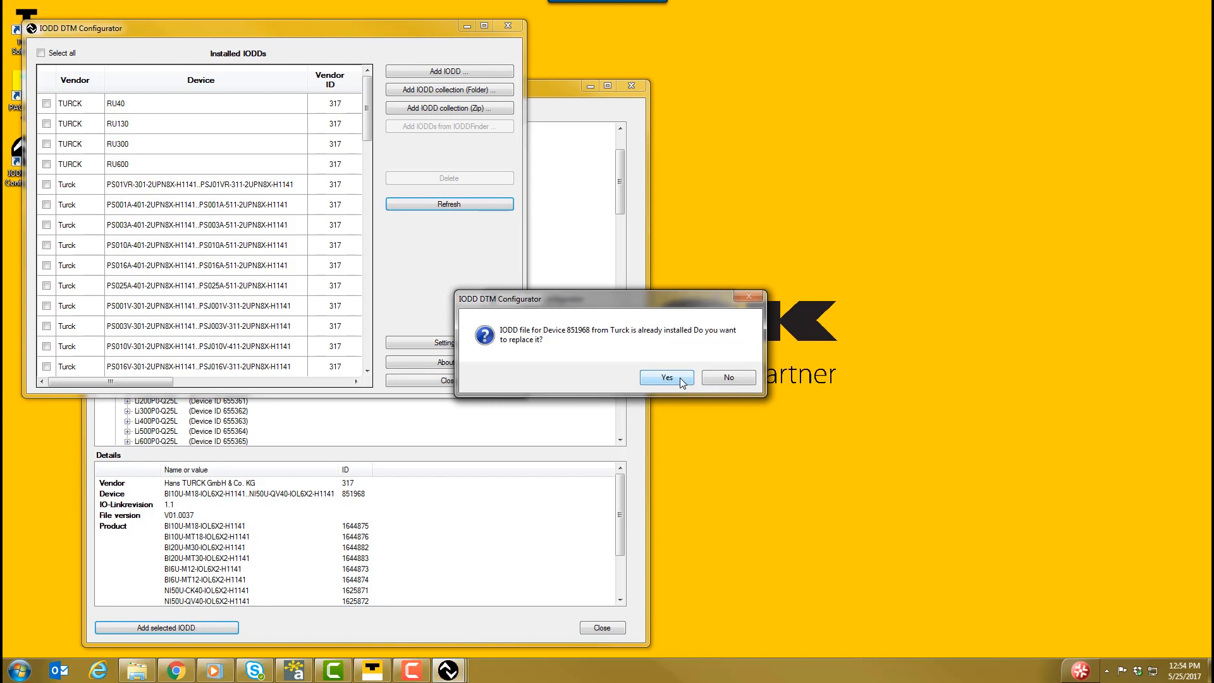
{"action": "left_click", "coordinate": [664, 377]}
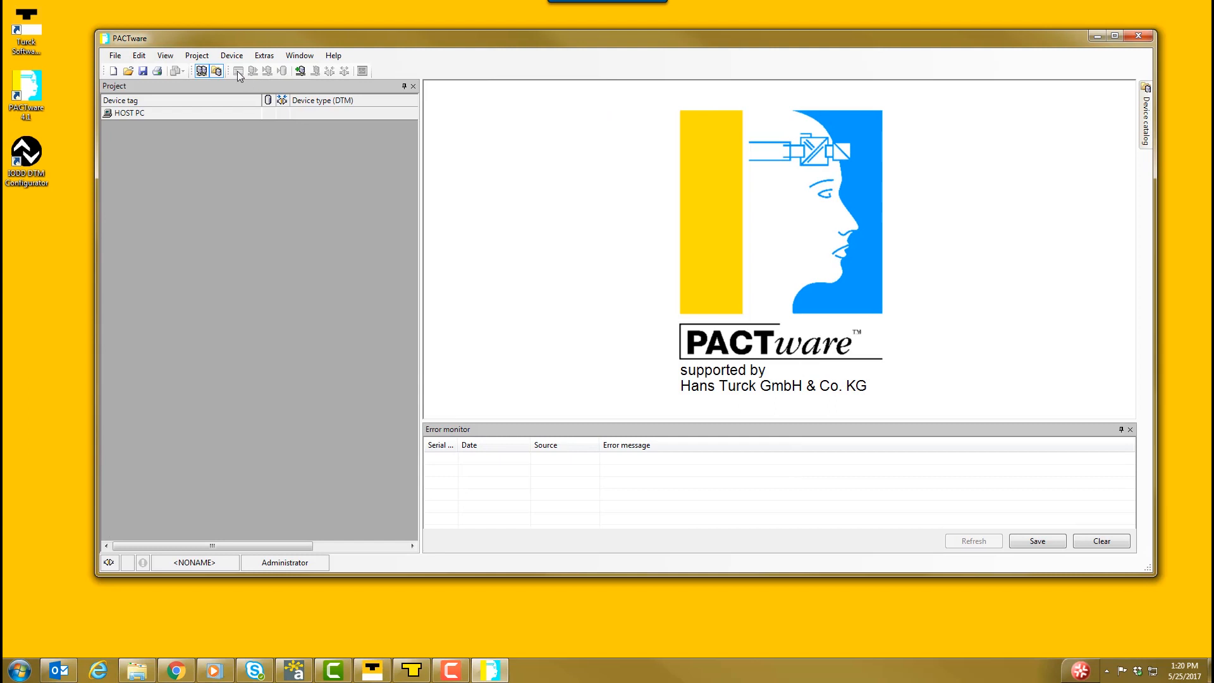
Step: Add an IO-Link USB Master 2.0 device to the project under HOST PC
{"action": "left_click", "coordinate": [231, 55]}
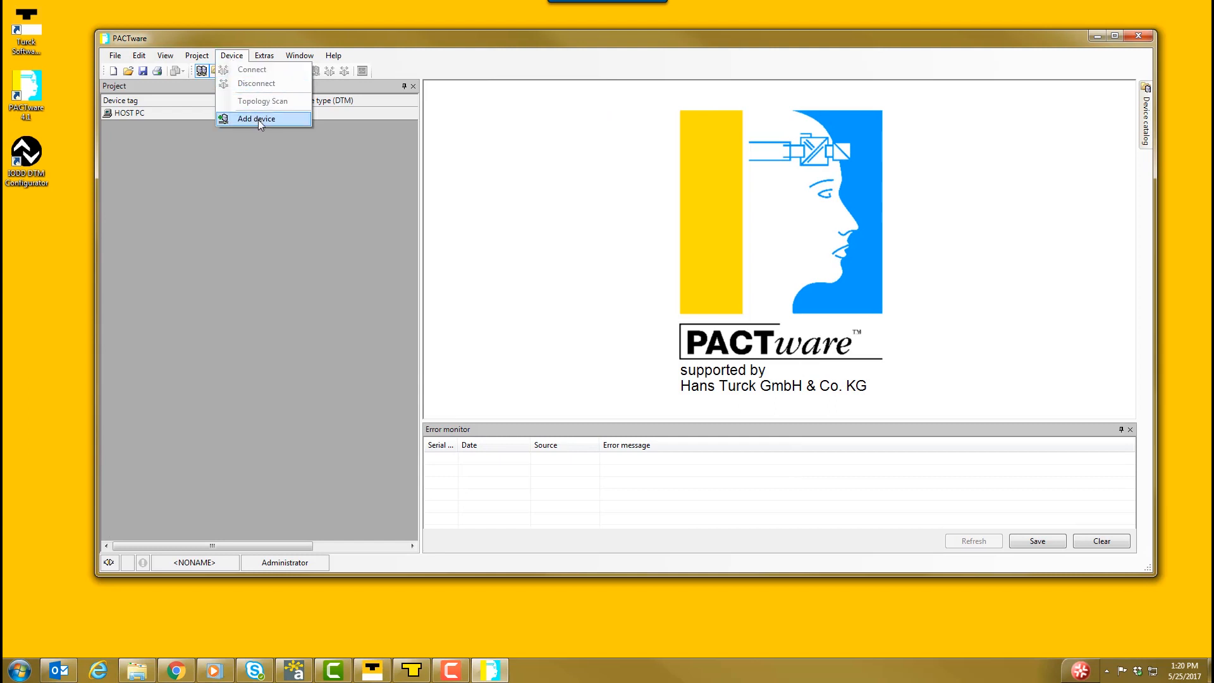
{"action": "left_click", "coordinate": [256, 118]}
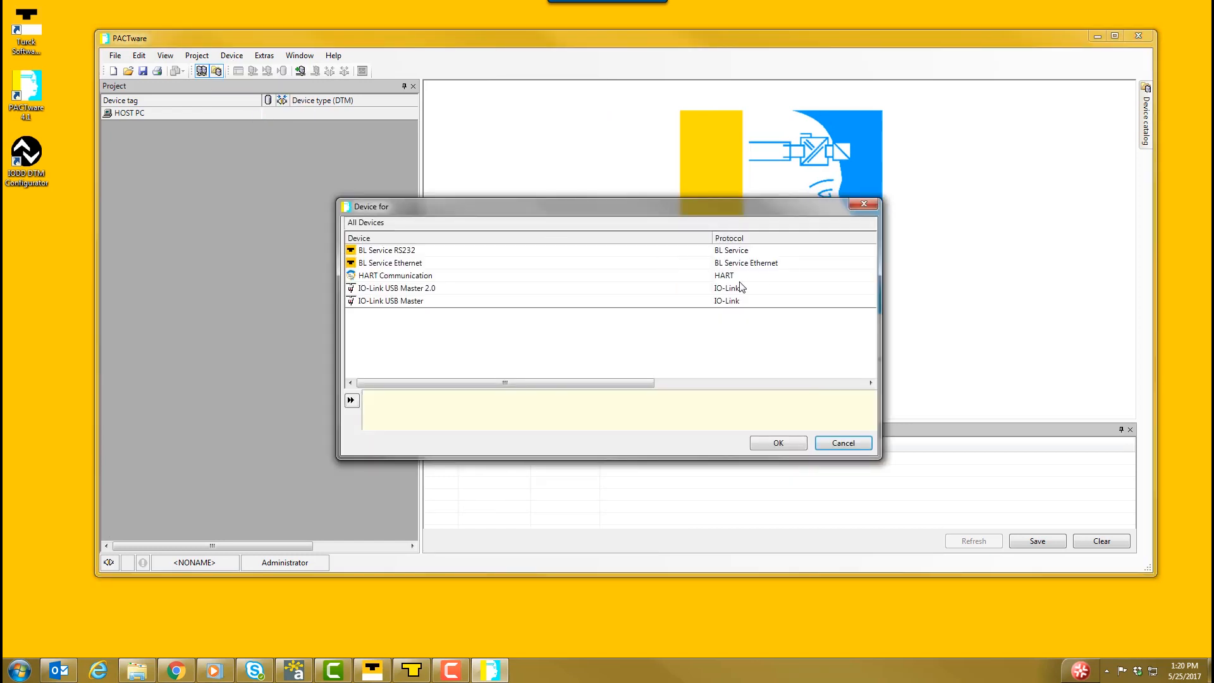
{"action": "left_click", "coordinate": [396, 288]}
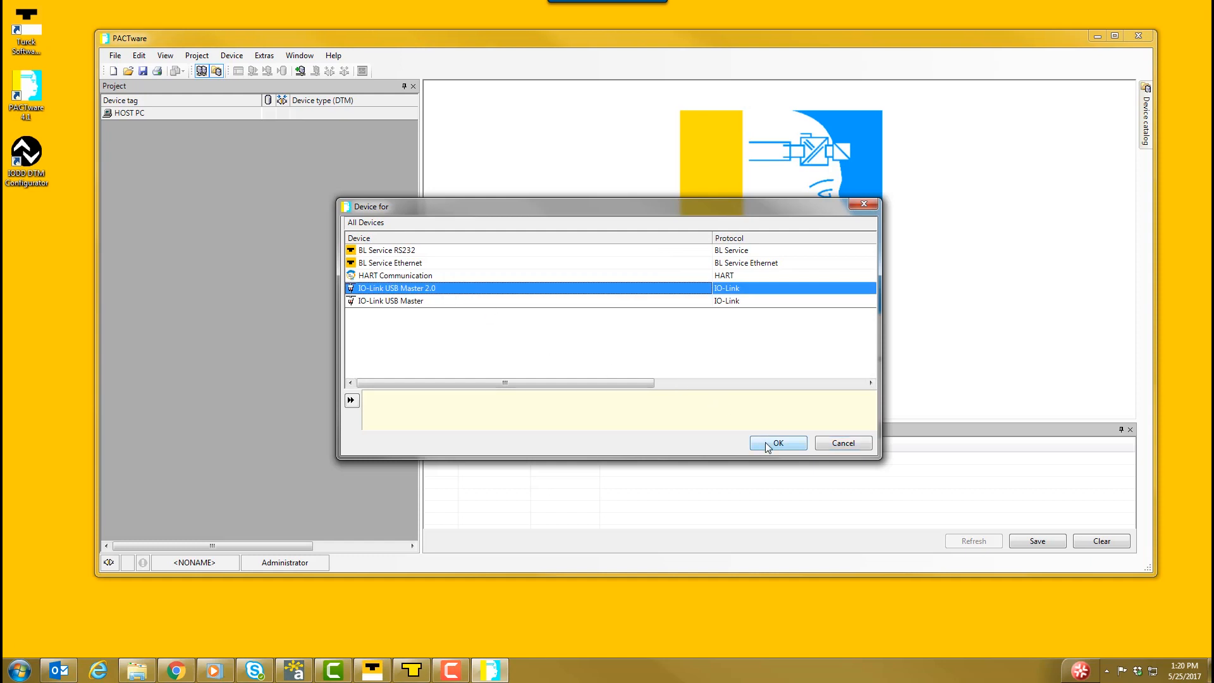
{"action": "left_click", "coordinate": [777, 442]}
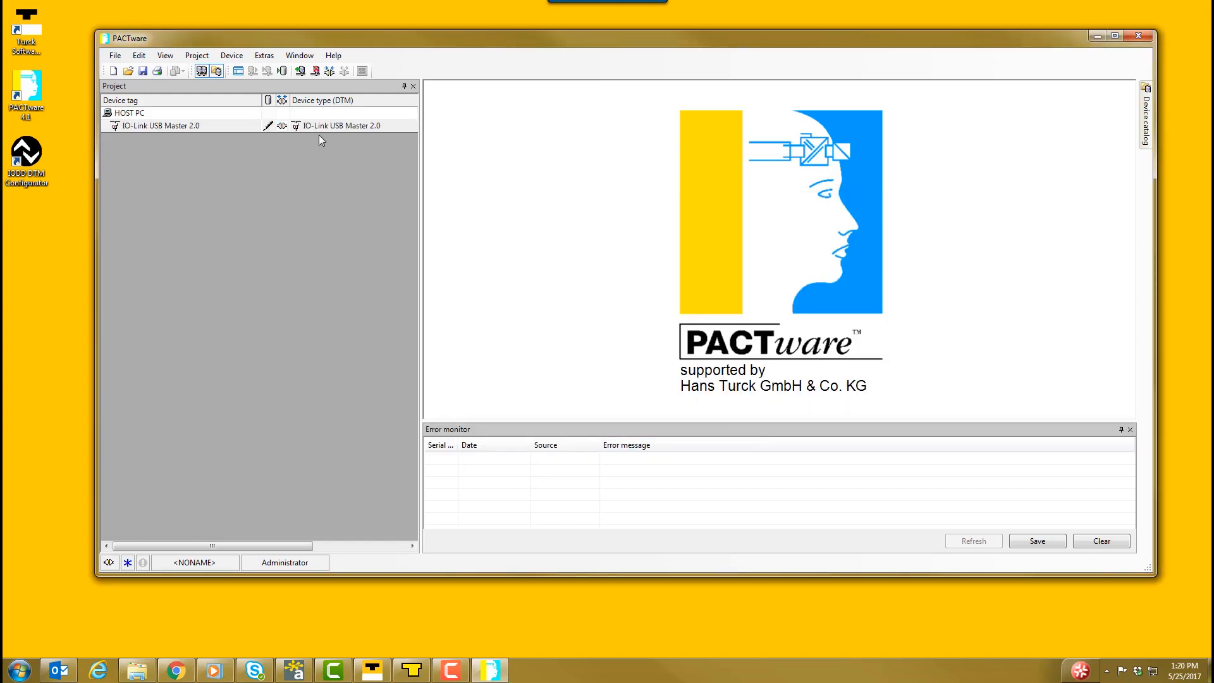
{"action": "mouse_move", "coordinate": [337, 125]}
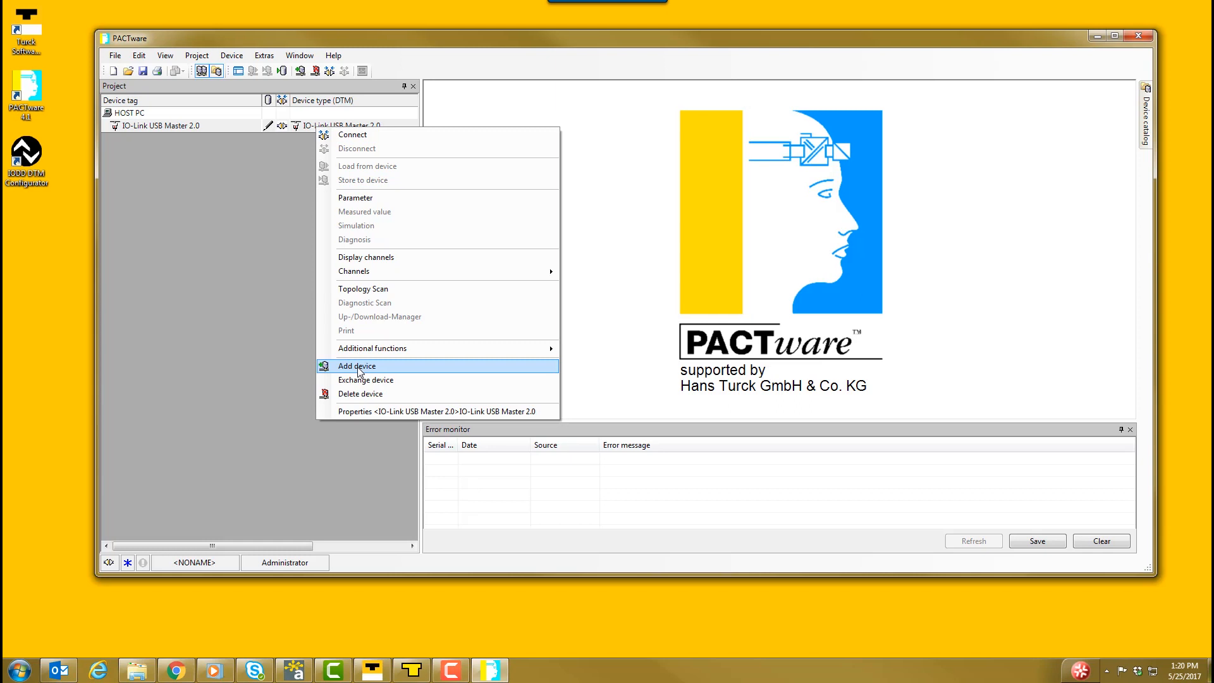
Step: Add the BI10U-M18 uprox sensor beneath the USB master
{"action": "left_click", "coordinate": [356, 365]}
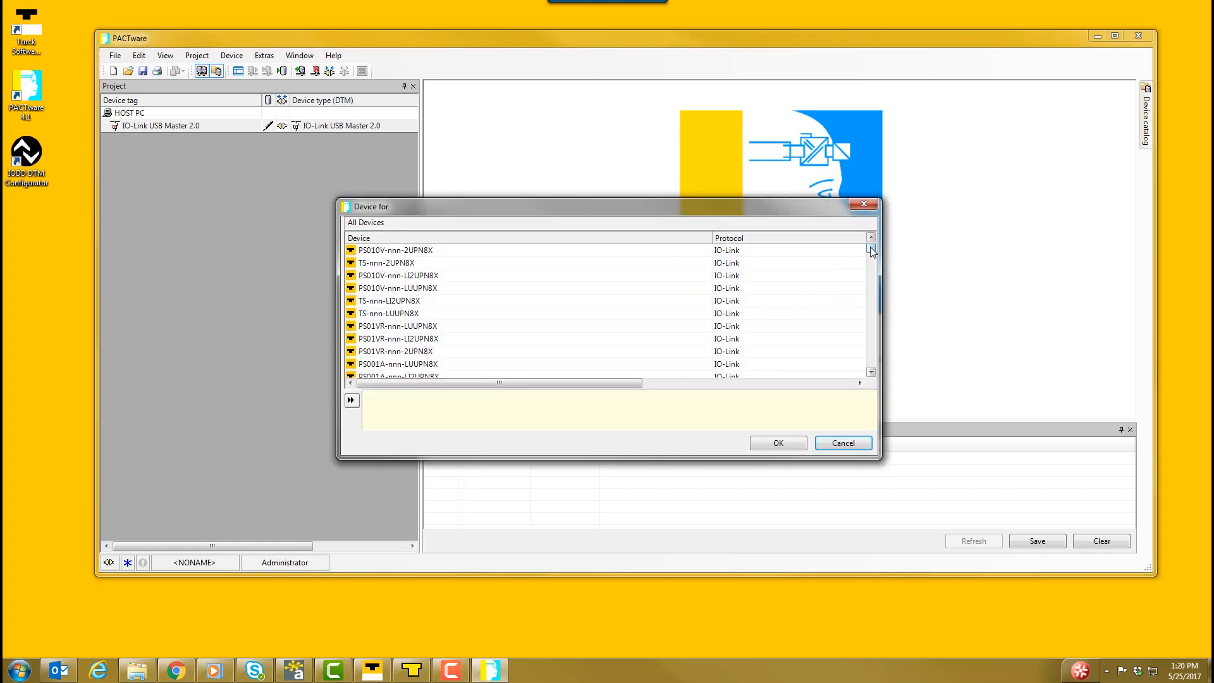
{"action": "scroll", "scroll_direction": "down", "scroll_amount": 3}
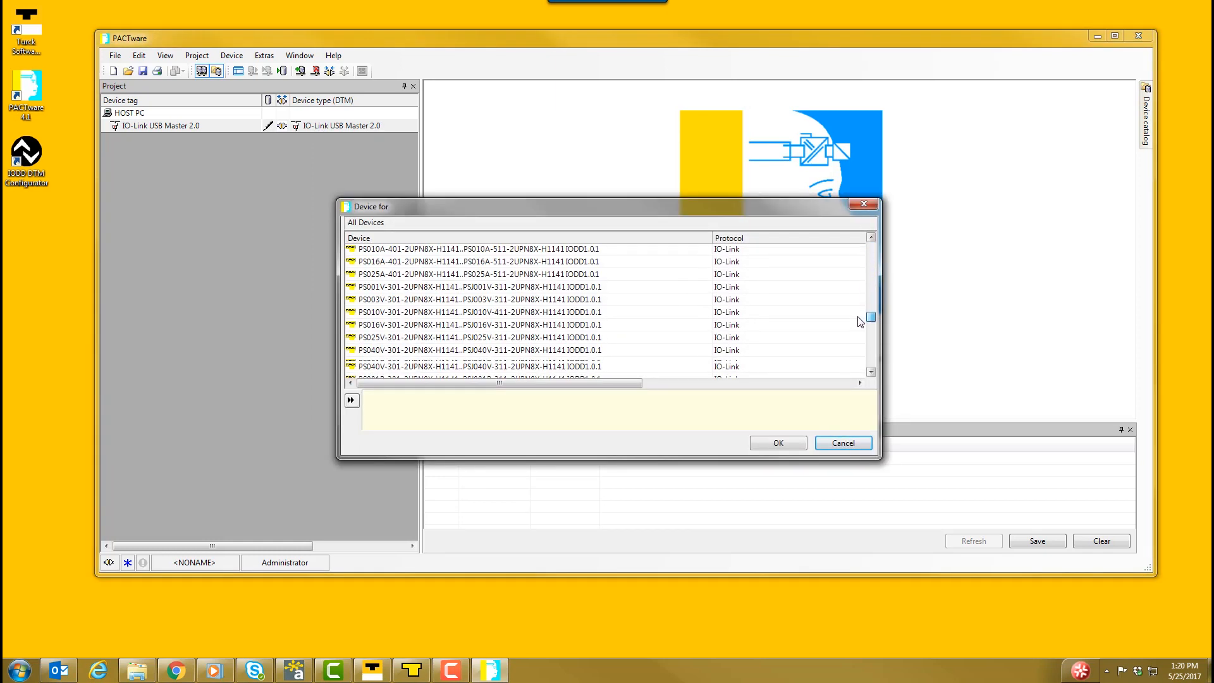
{"action": "scroll", "scroll_direction": "down", "scroll_amount": 3}
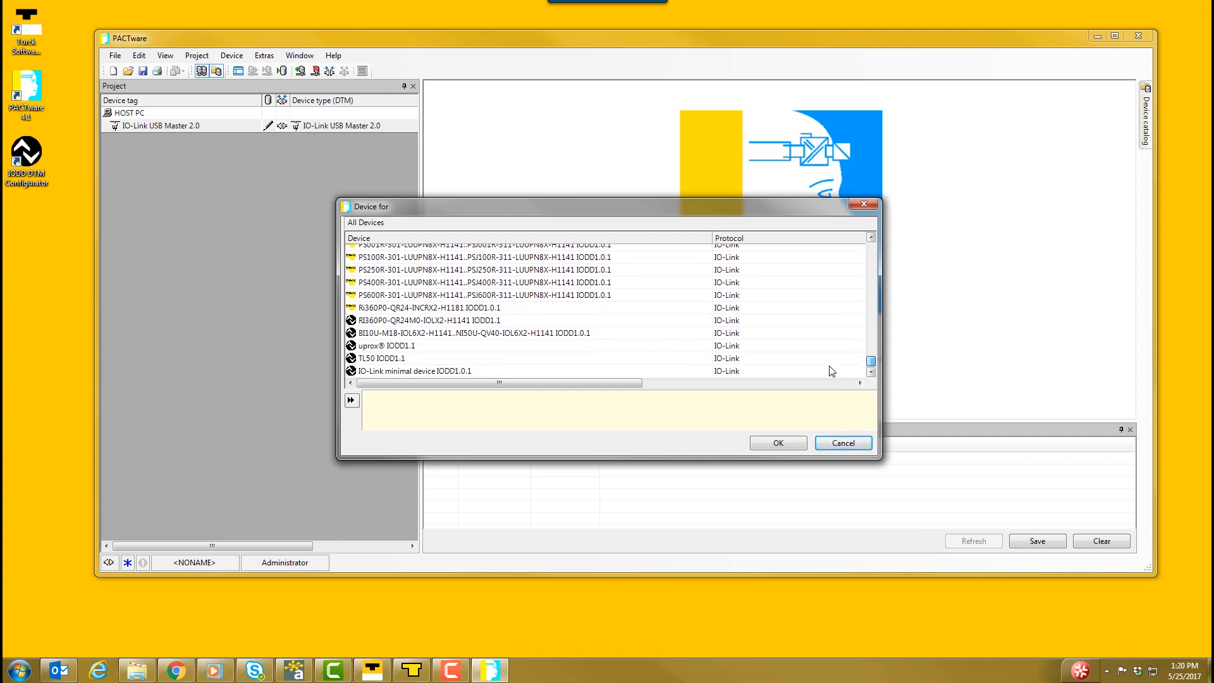
{"action": "left_click", "coordinate": [472, 333]}
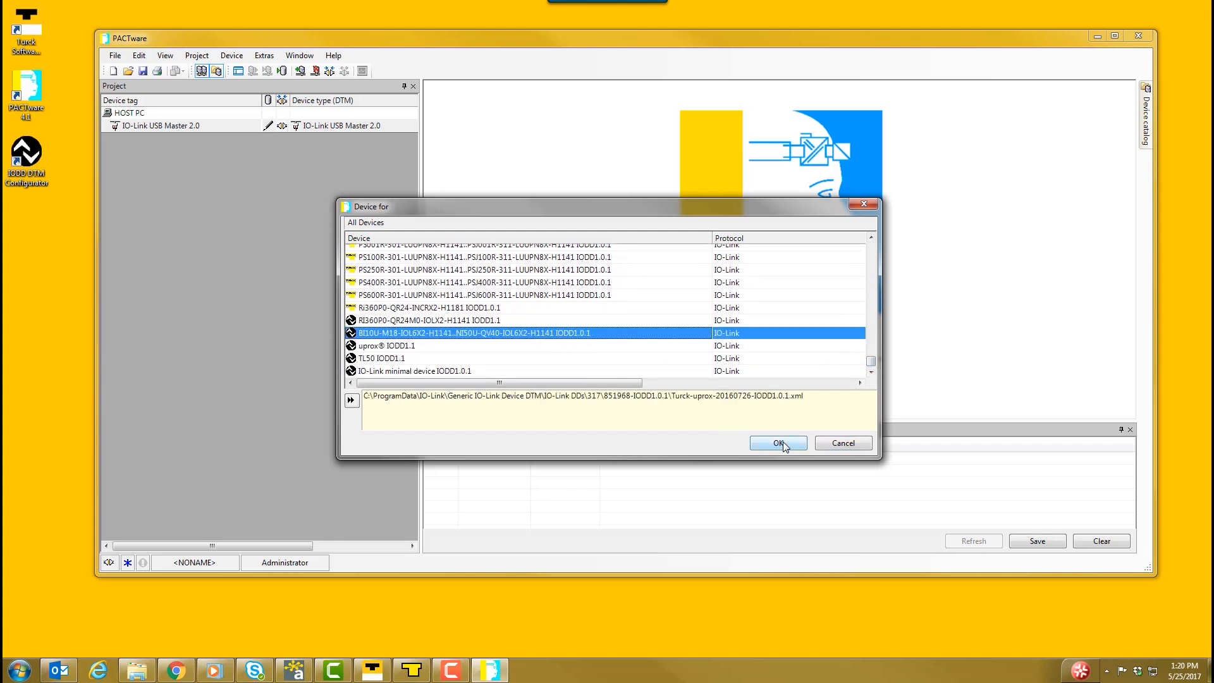
{"action": "left_click", "coordinate": [777, 441]}
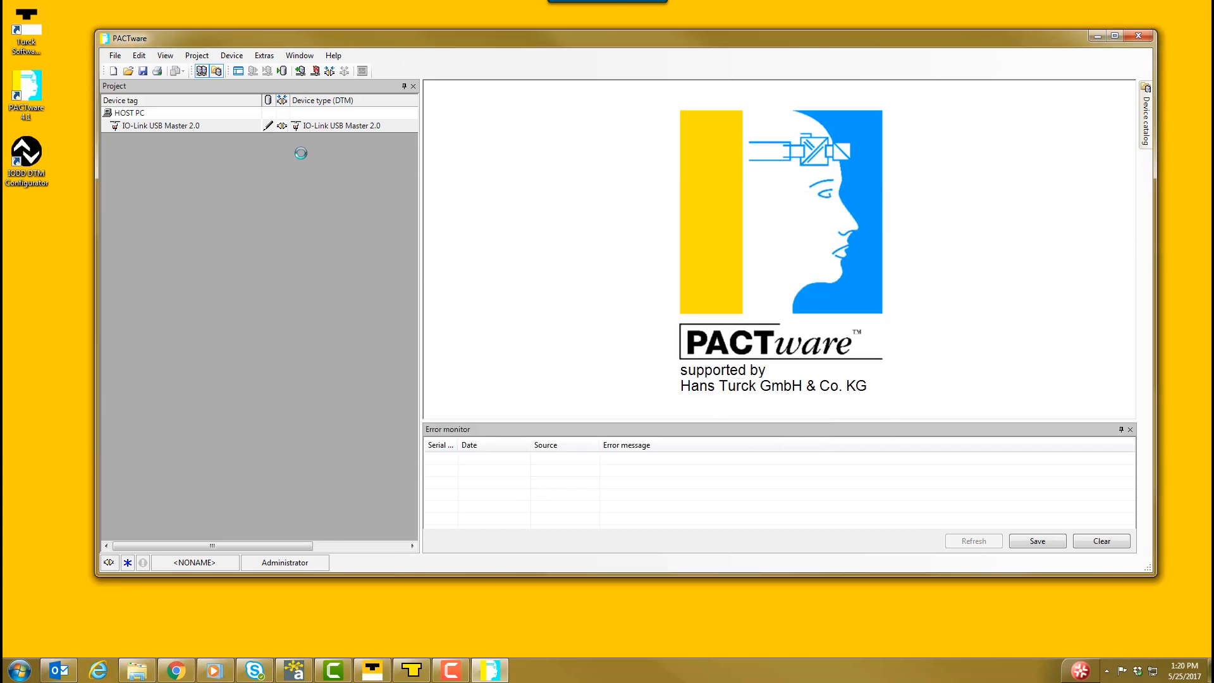
Step: Connect the uprox sensor and its USB master
{"action": "right_click", "coordinate": [186, 138]}
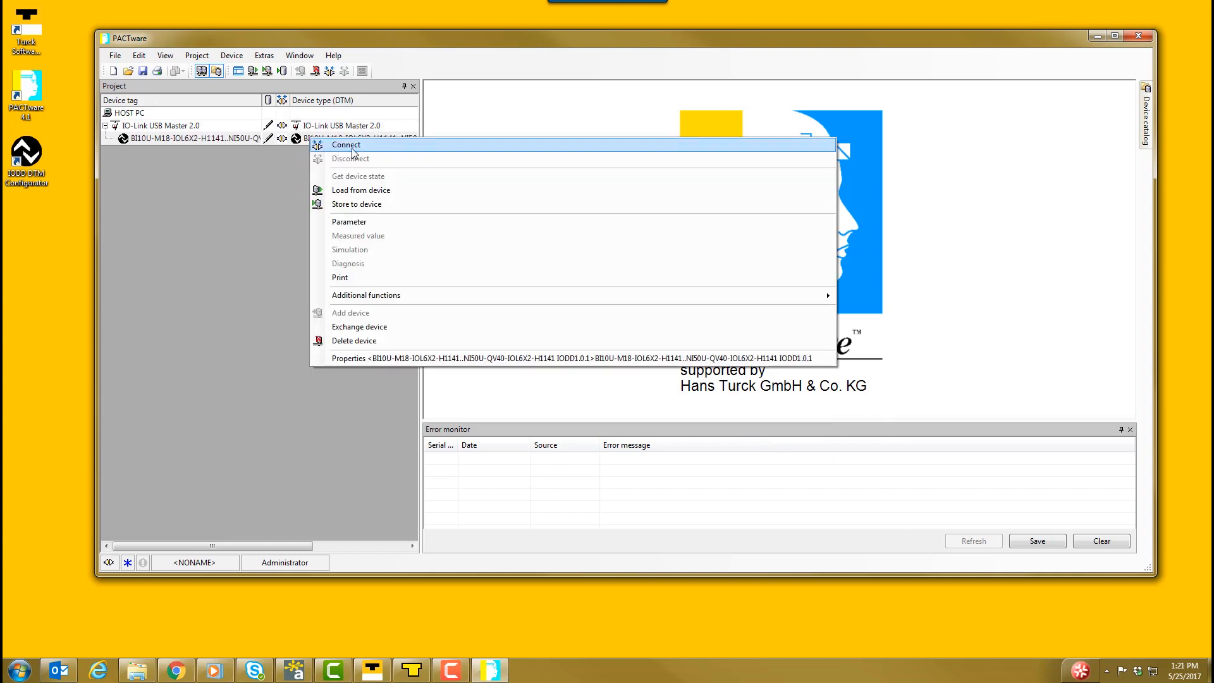
{"action": "left_click", "coordinate": [345, 144]}
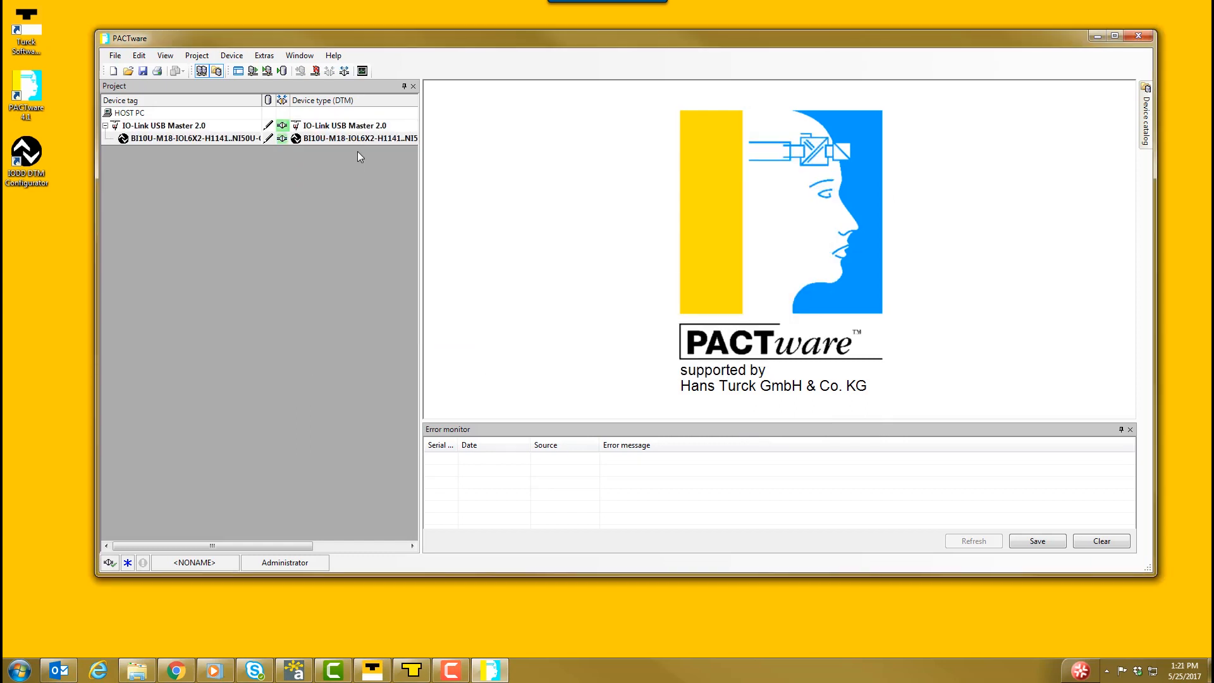
{"action": "right_click", "coordinate": [356, 138]}
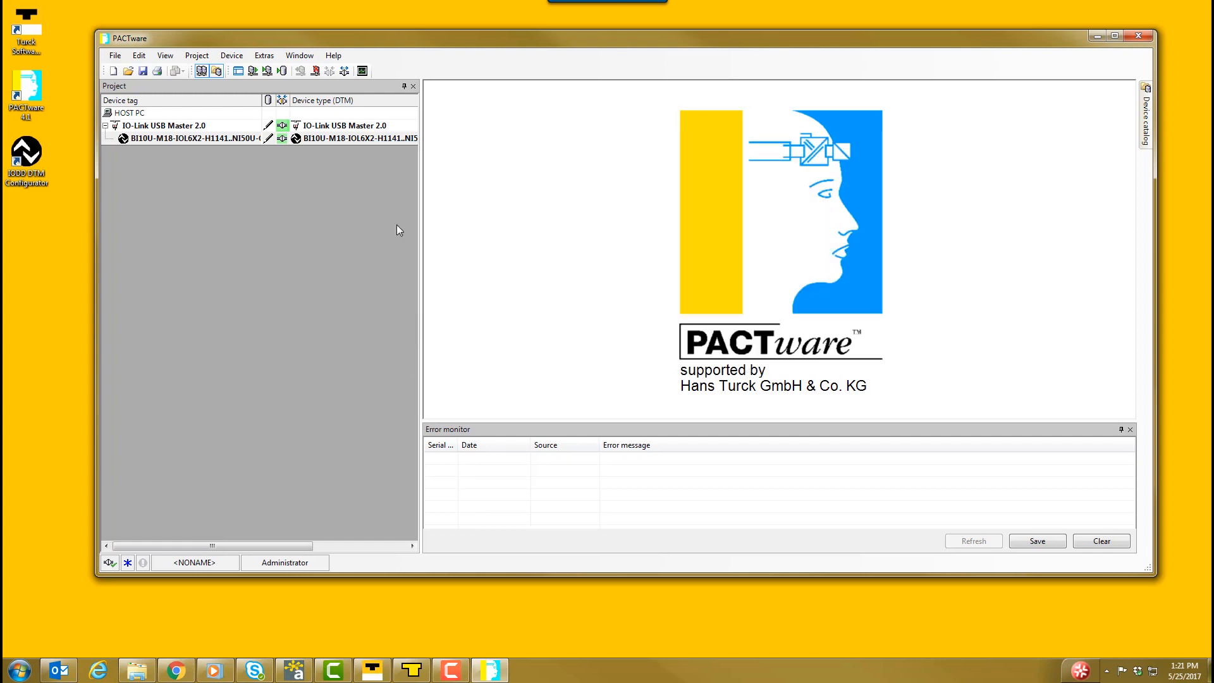
Step: Open the sensor's parameters, expand Output 2 Configuration, and read values from the device
{"action": "double_click", "coordinate": [194, 138]}
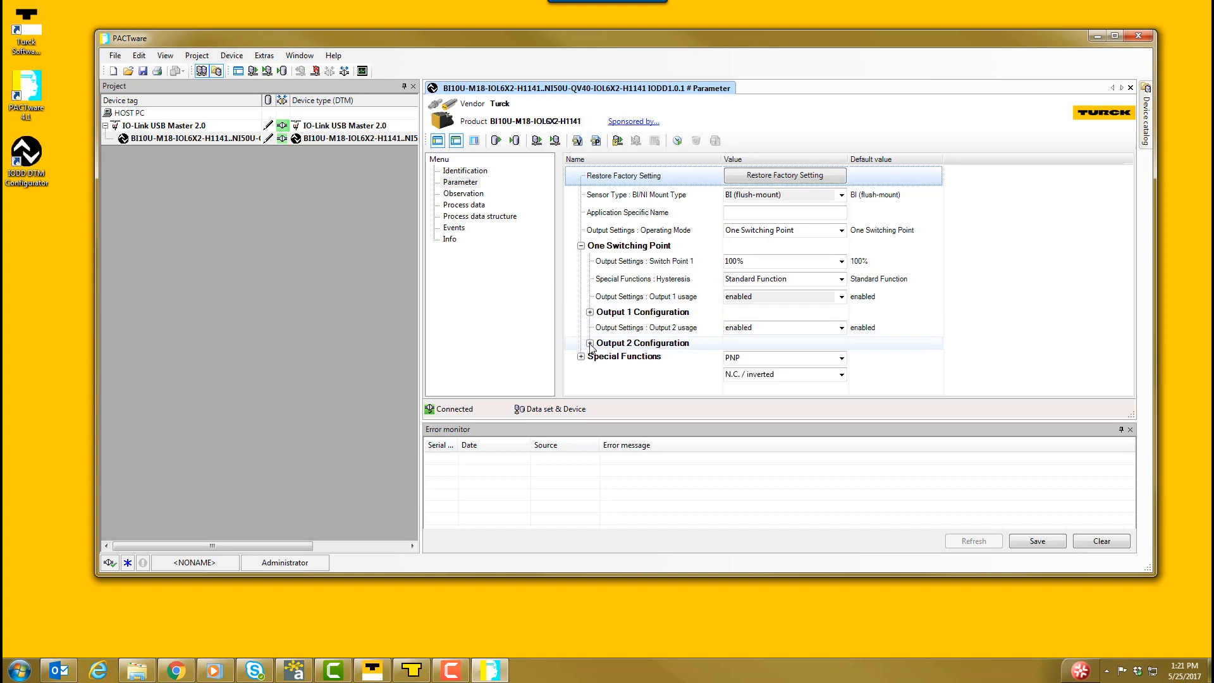
{"action": "left_click", "coordinate": [589, 343]}
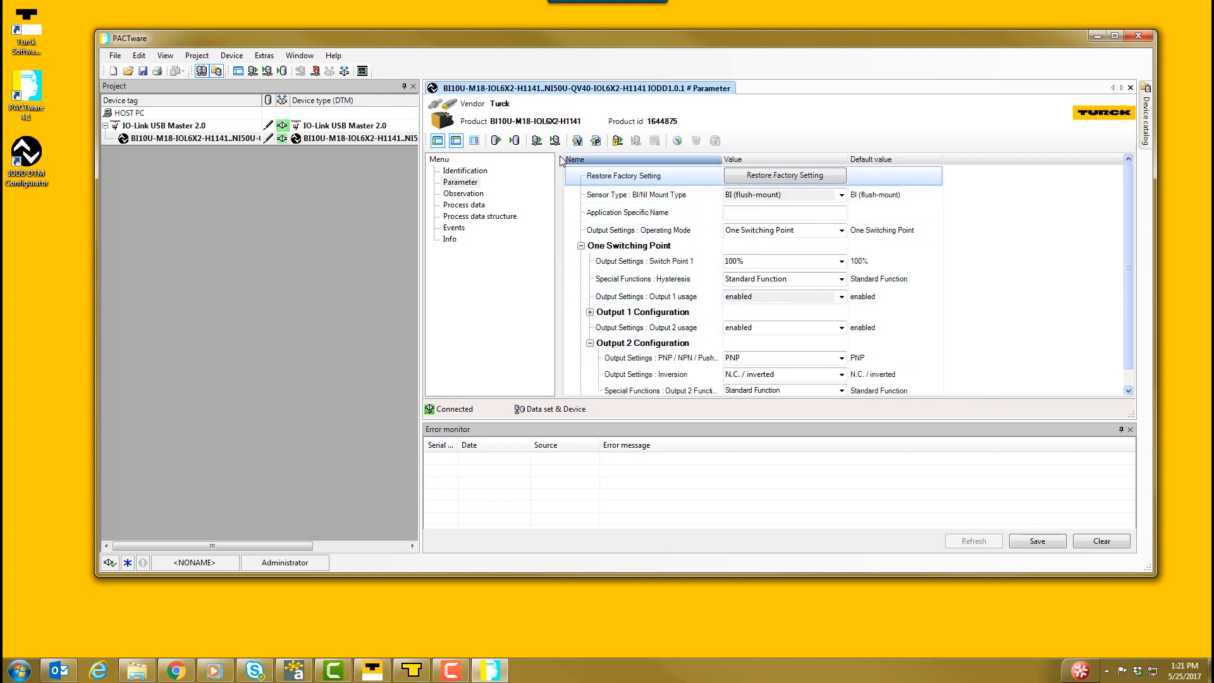
{"action": "mouse_move", "coordinate": [537, 140]}
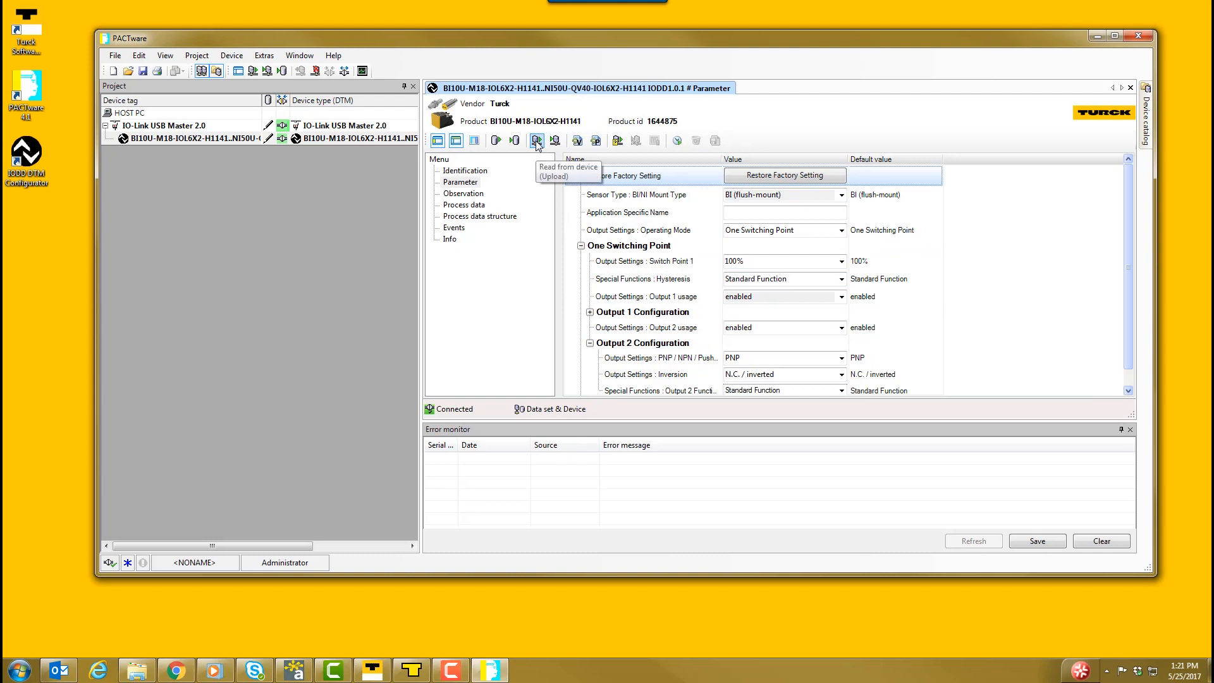
{"action": "left_click", "coordinate": [535, 141]}
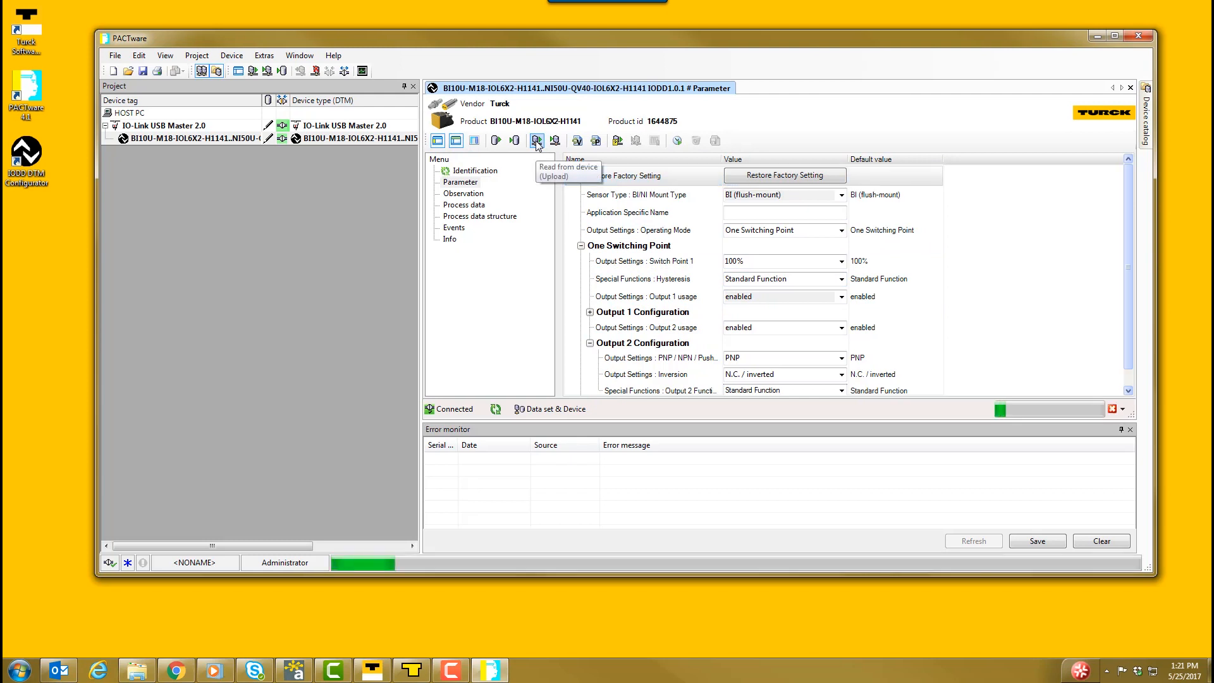
{"action": "left_click", "coordinate": [535, 140]}
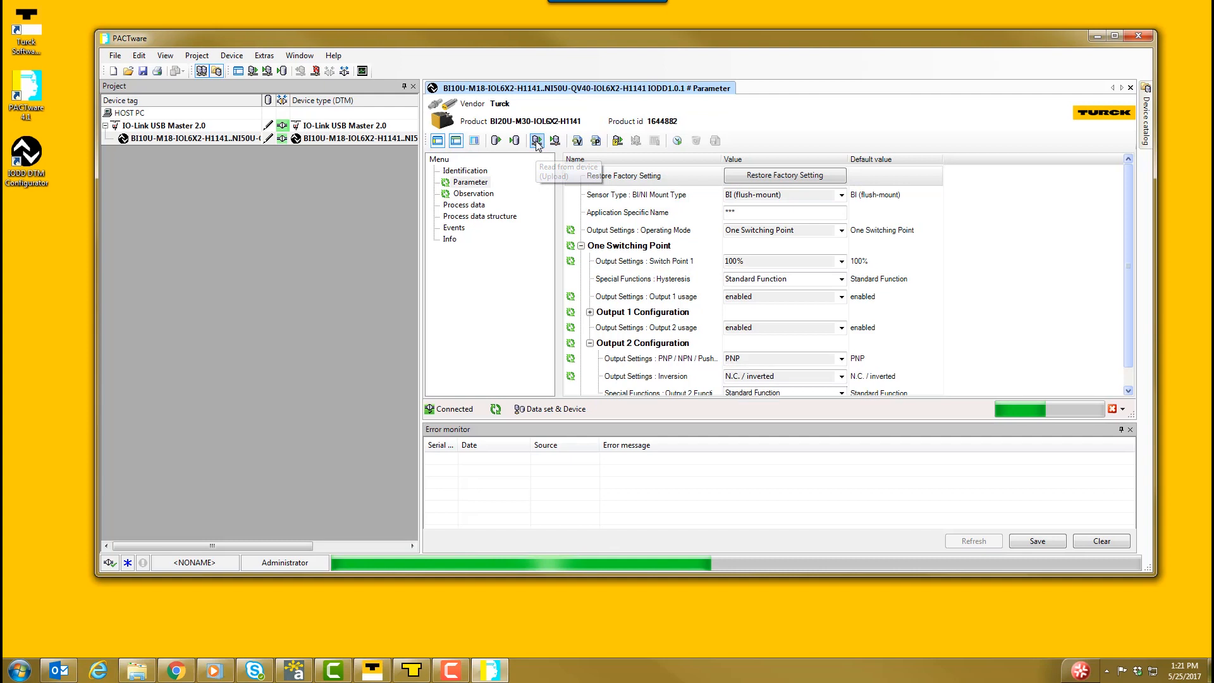
{"action": "left_click", "coordinate": [536, 141]}
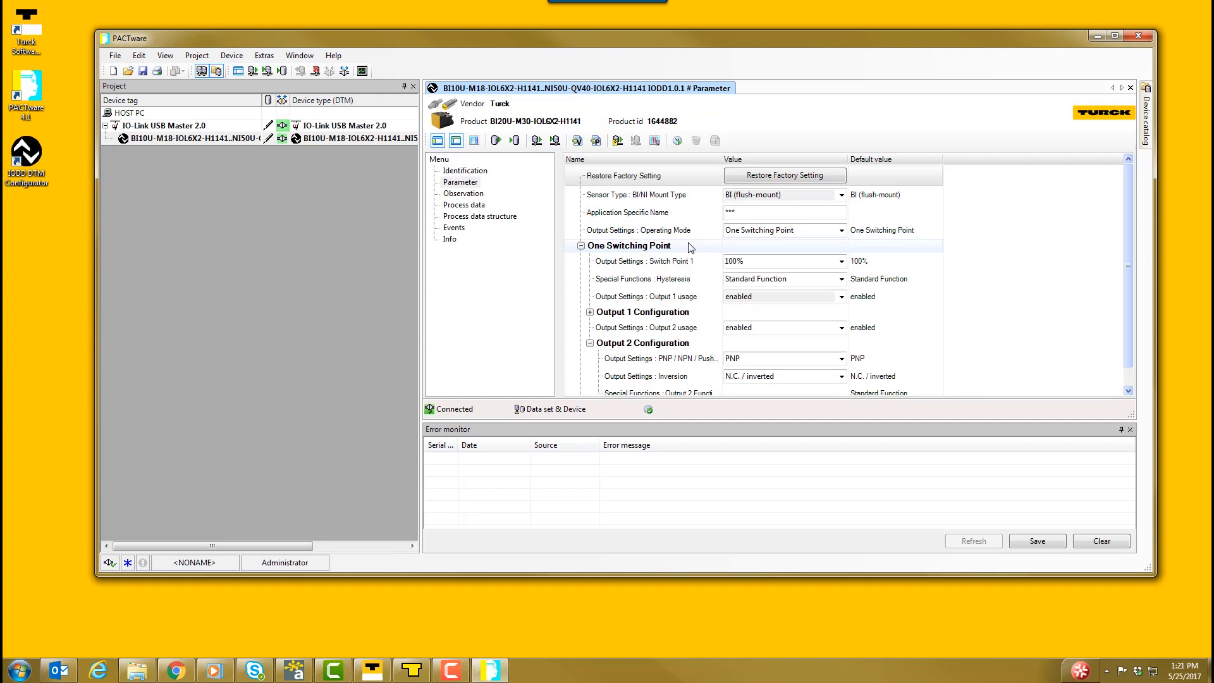
{"action": "mouse_move", "coordinate": [844, 267]}
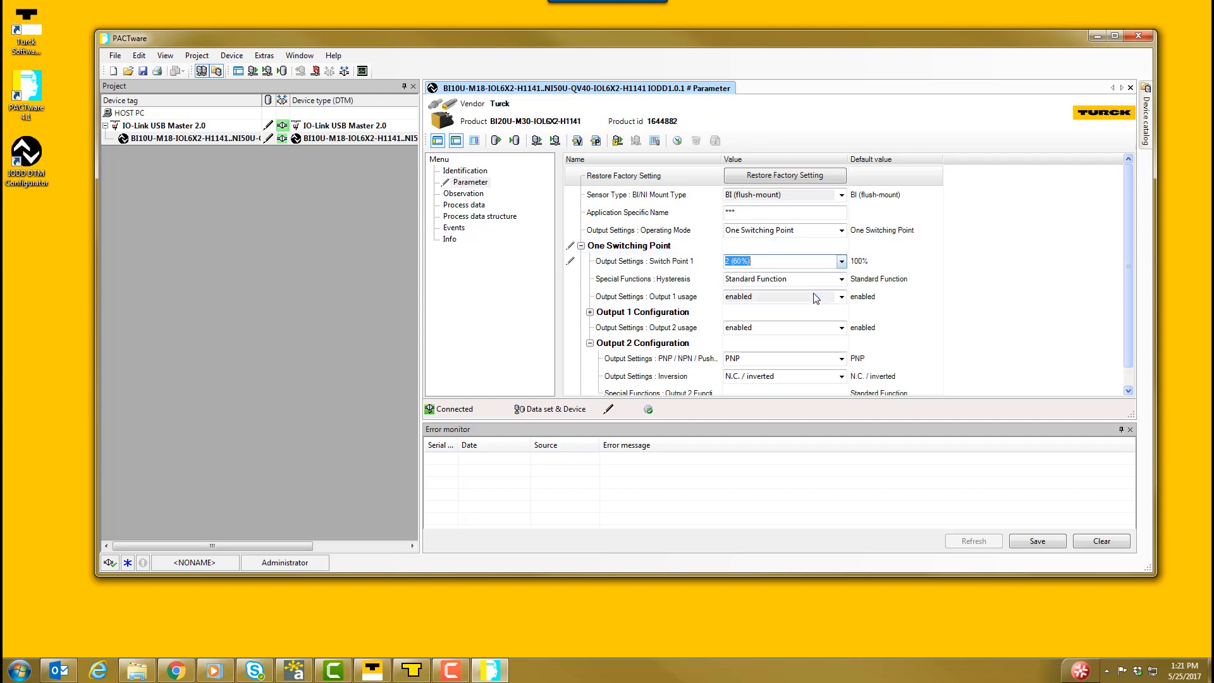
Step: Set Output 2 to NPN with Switch Point 1 at 60%, and write both to the sensor
{"action": "left_click", "coordinate": [841, 358]}
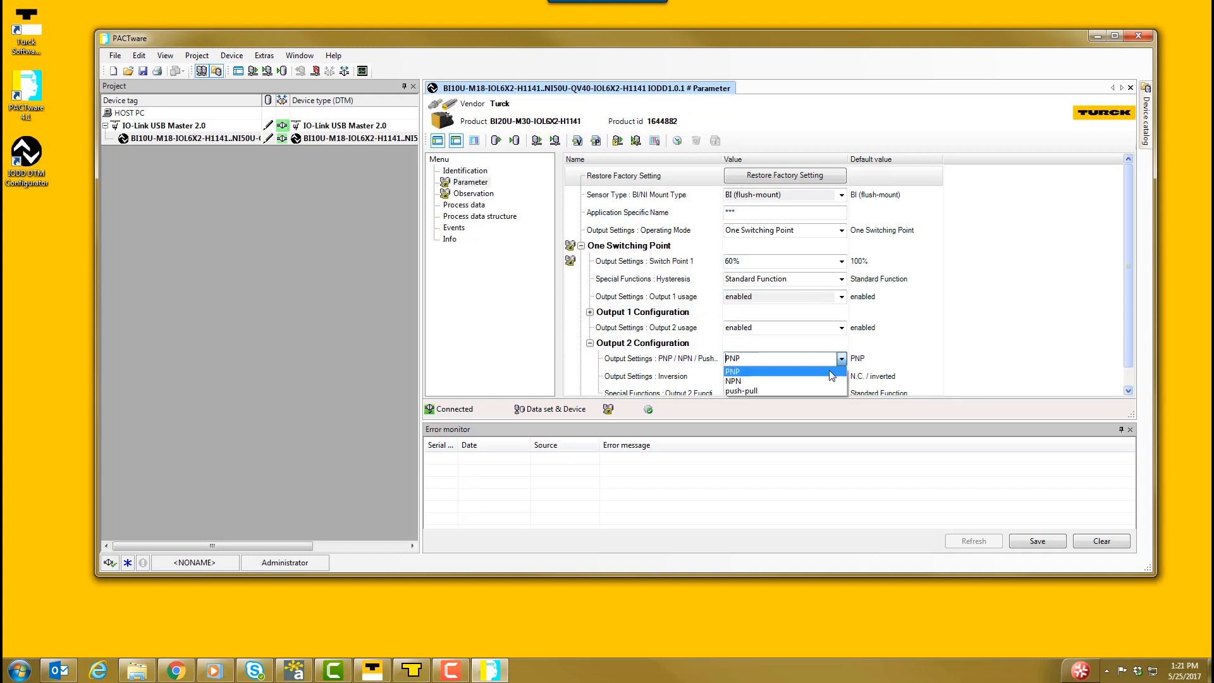
{"action": "left_click", "coordinate": [732, 380]}
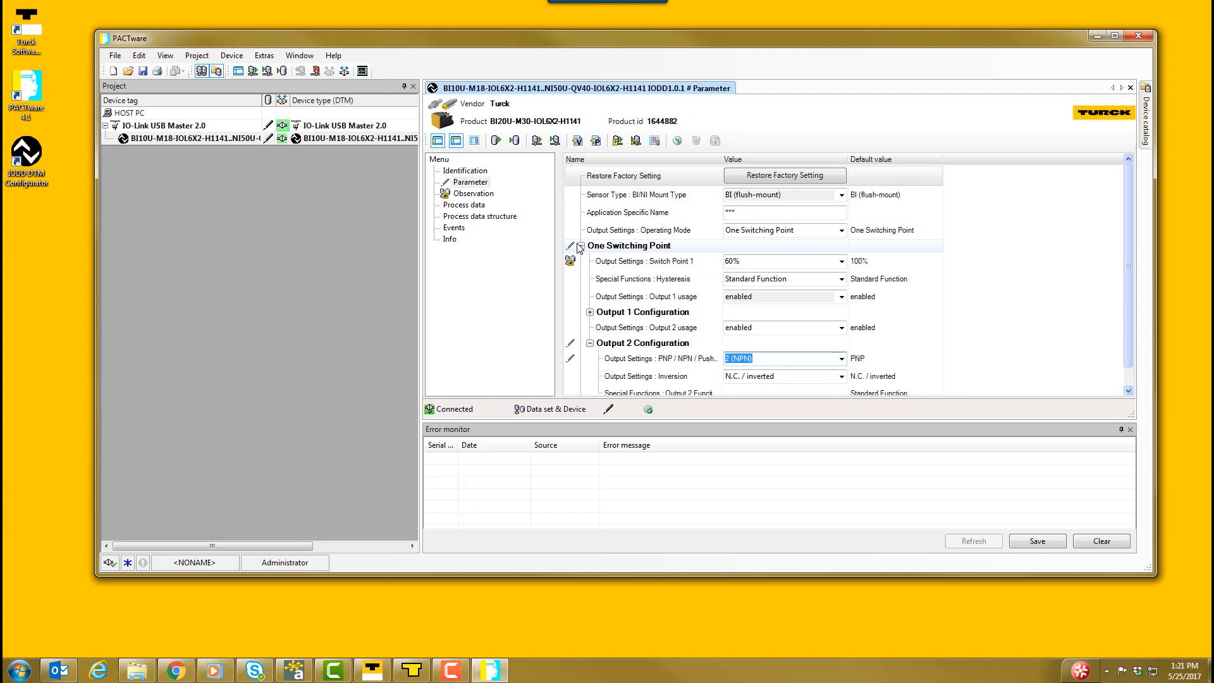
{"action": "mouse_move", "coordinate": [555, 140]}
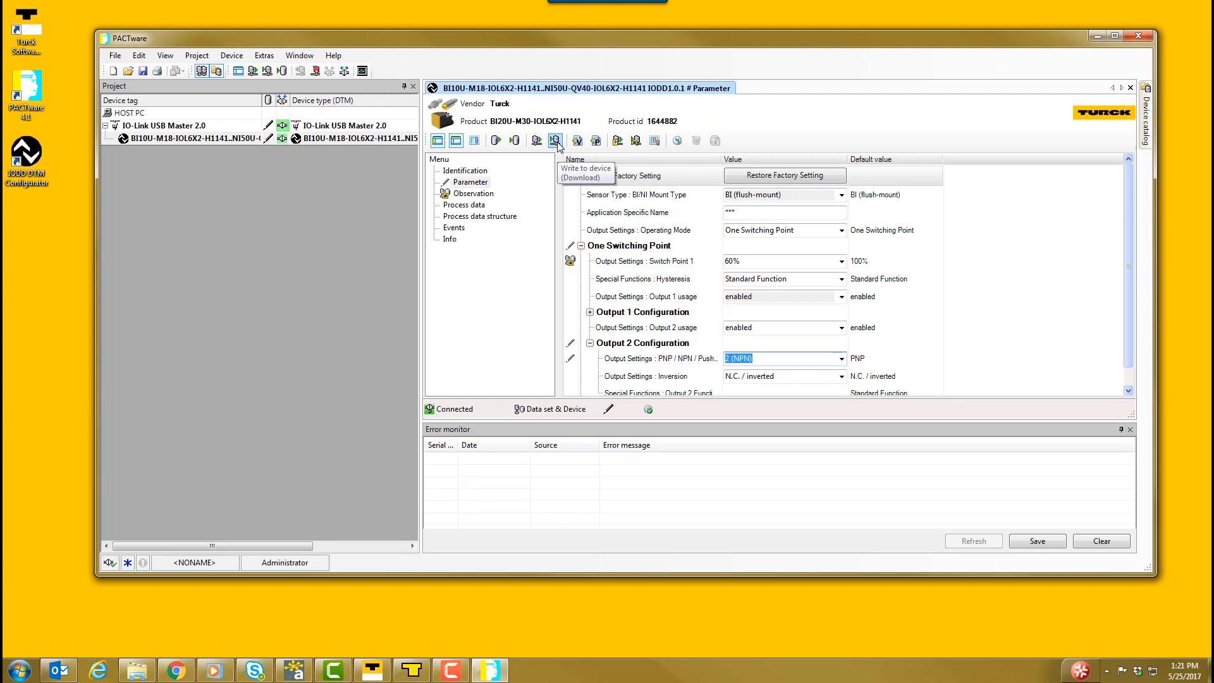
{"action": "left_click", "coordinate": [556, 140]}
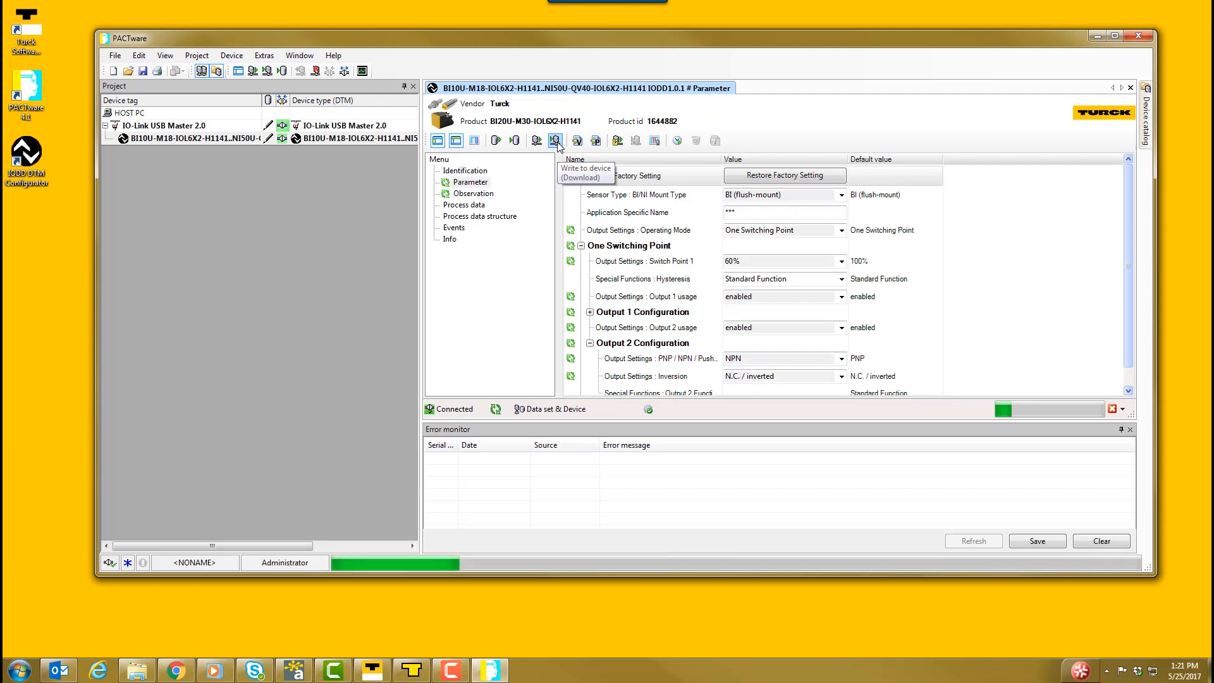
{"action": "left_click", "coordinate": [555, 140]}
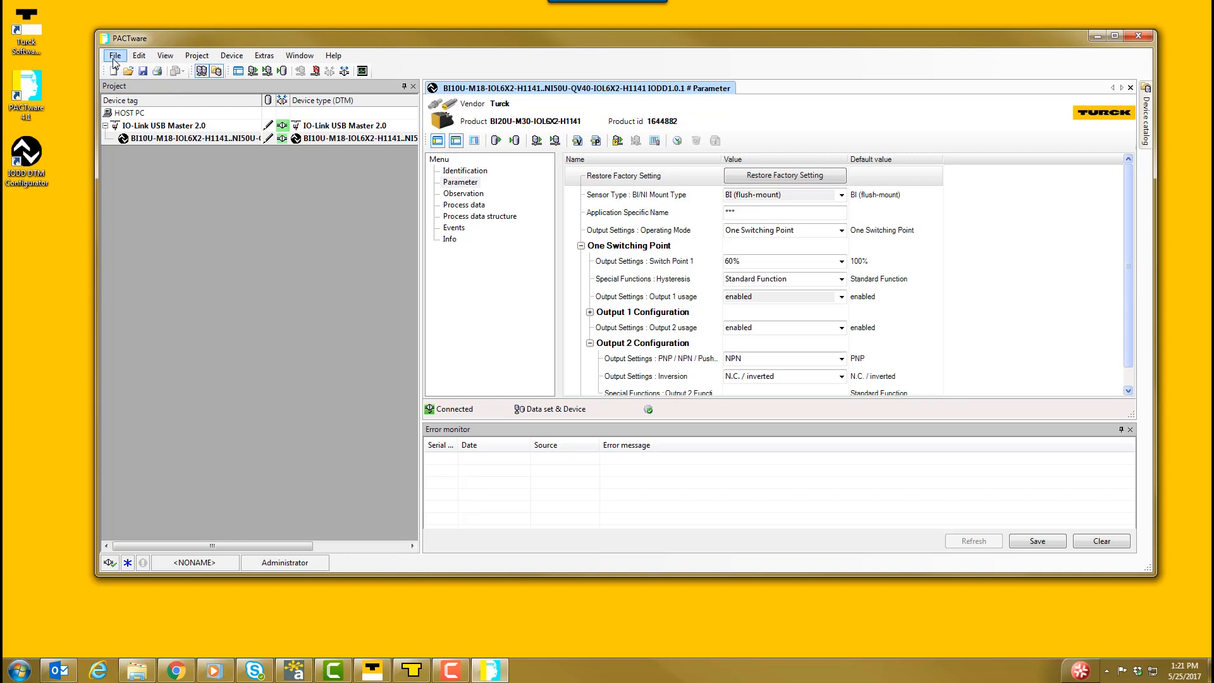
Step: Start saving the PACTware project and browse to the Desktop folder
{"action": "left_click", "coordinate": [114, 55]}
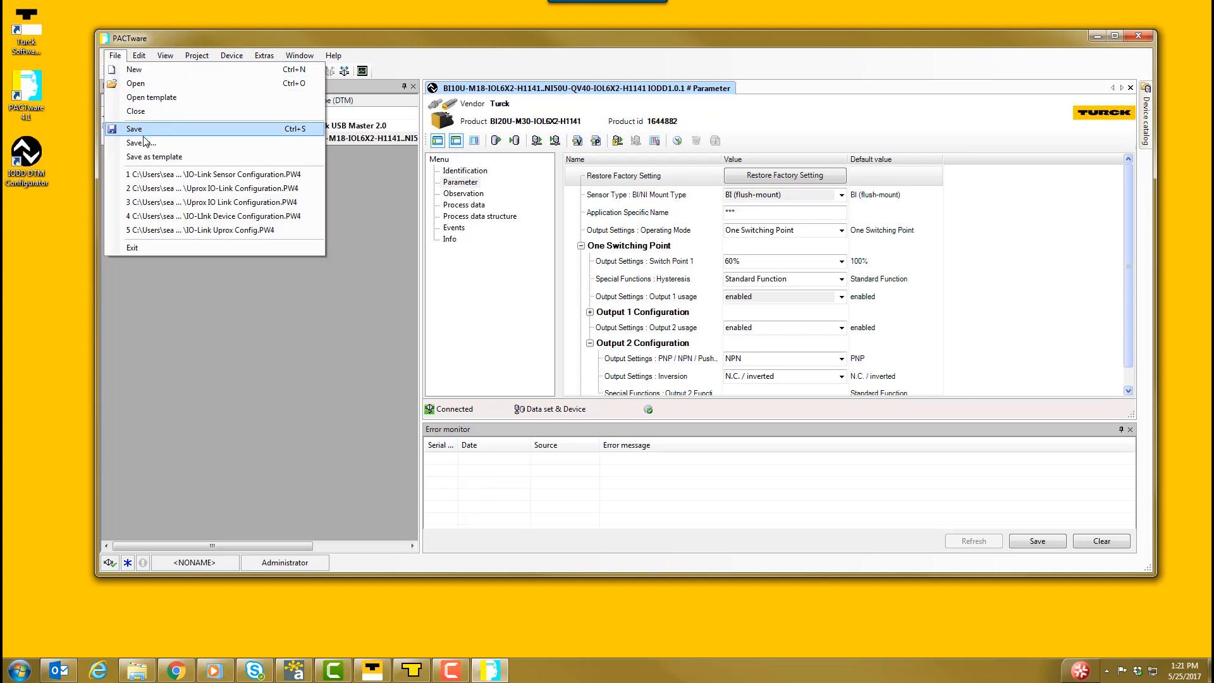
{"action": "left_click", "coordinate": [142, 143]}
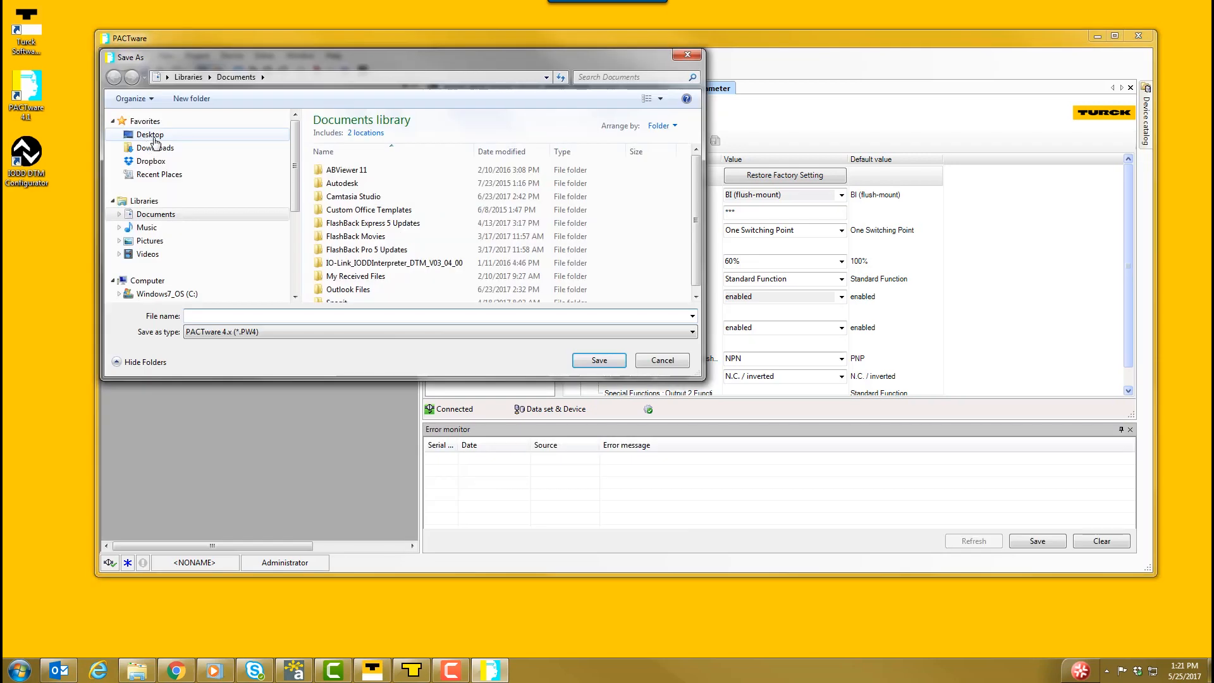
{"action": "left_click", "coordinate": [149, 134]}
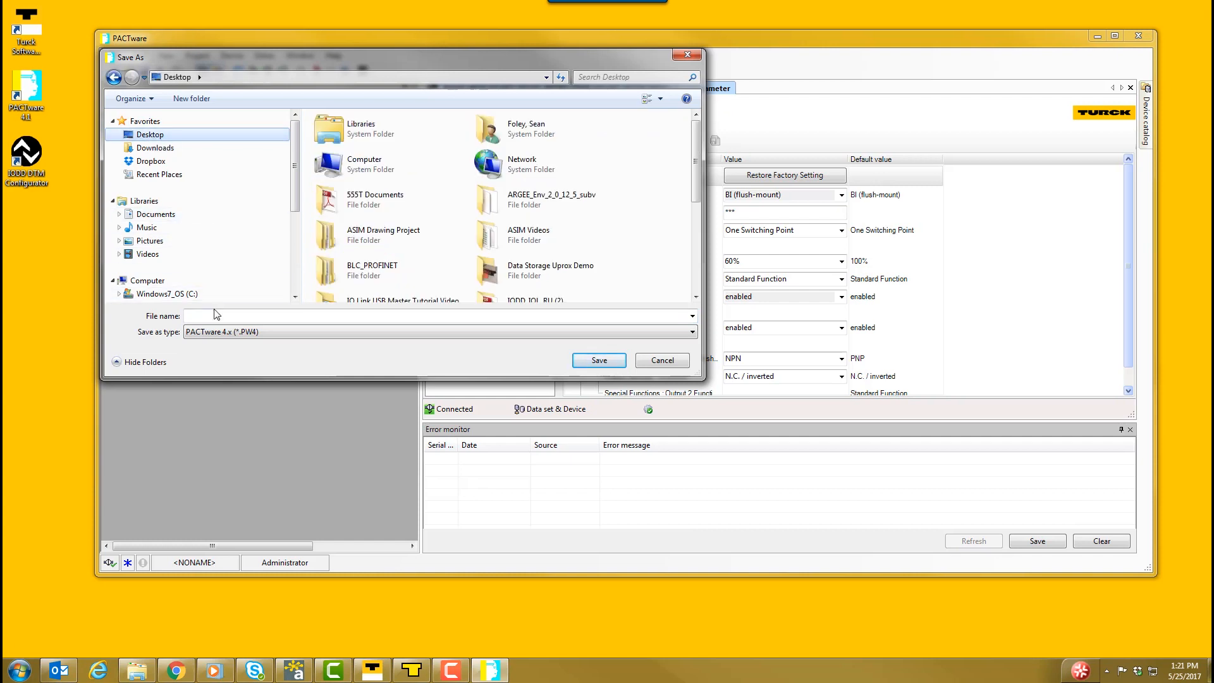